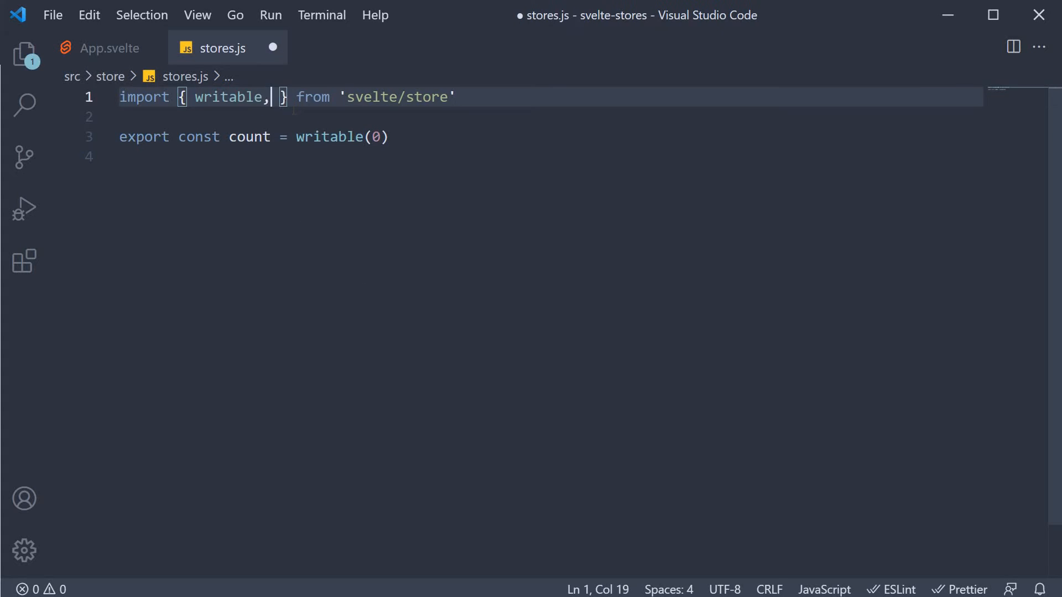
# Step: Add readable to the svelte/store import in stores.js
pyautogui.write('readabl')
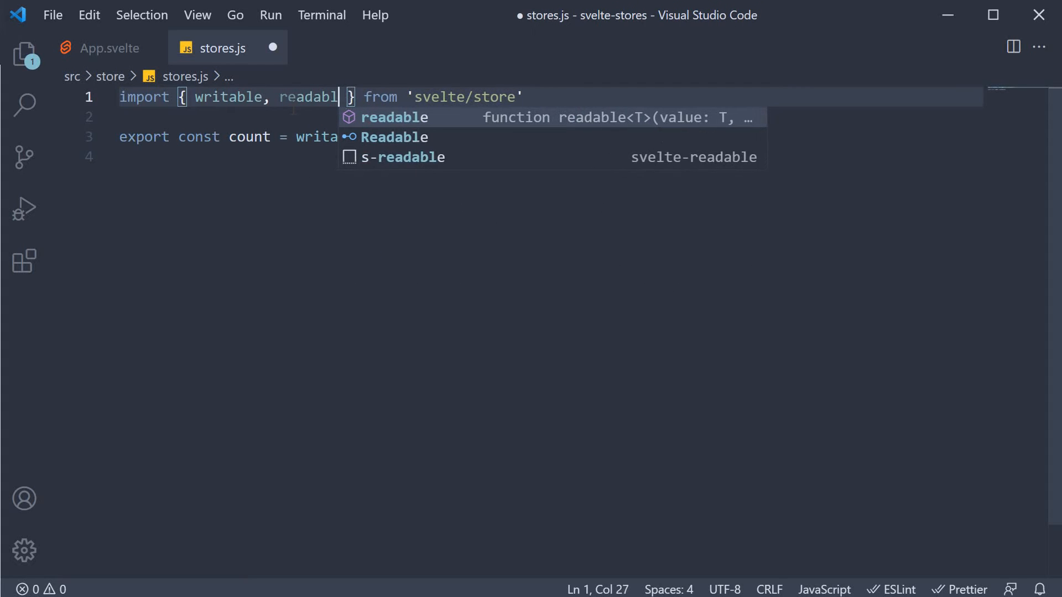
pyautogui.press('Tab')
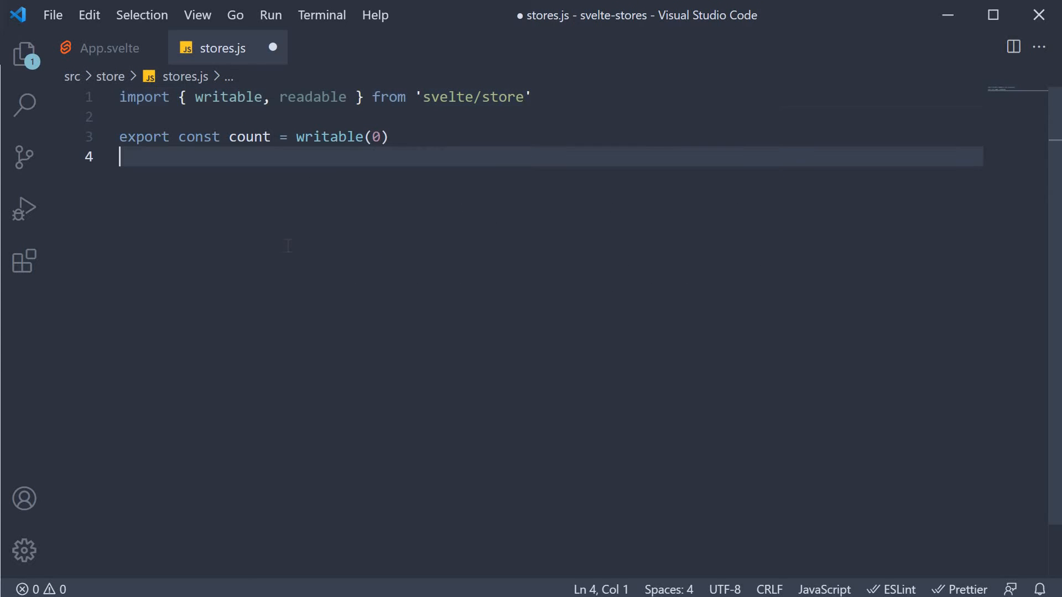
pyautogui.press('enter')
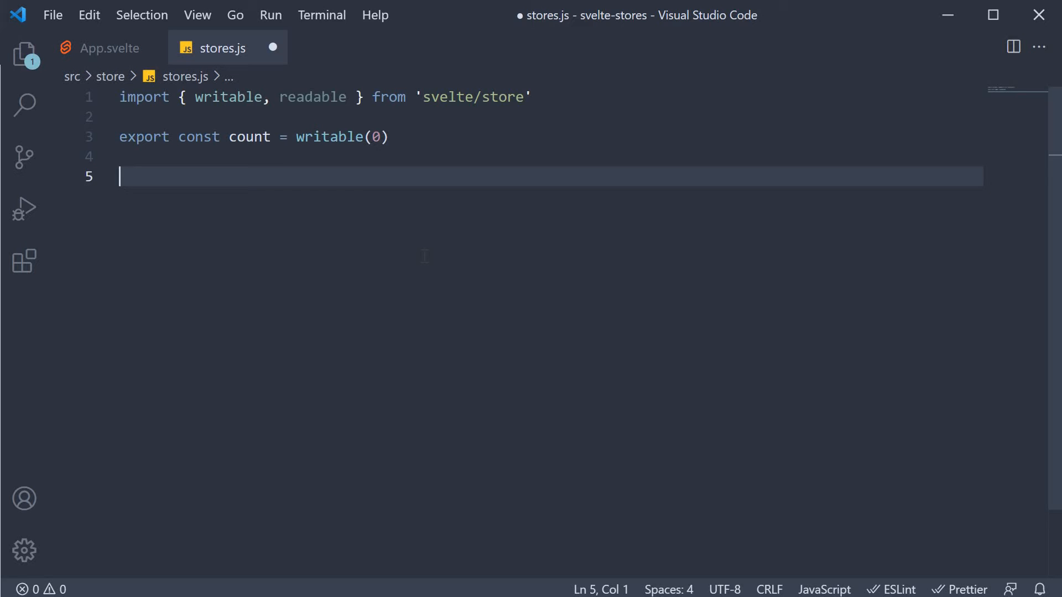
# Step: Begin const time = readable(new Date(), set => { }) as the time store
pyautogui.write('const')
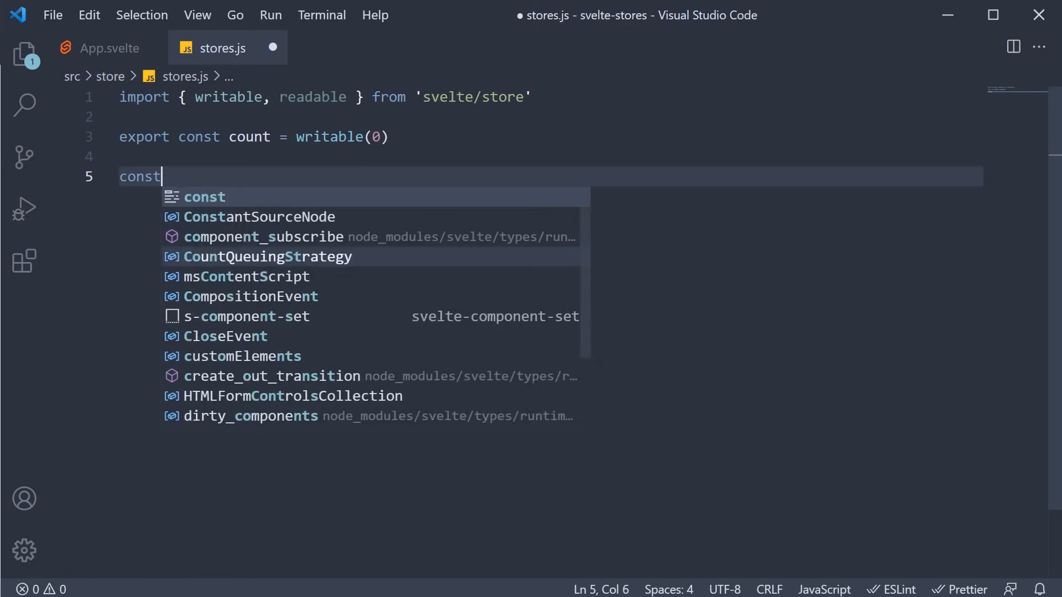
pyautogui.write('time = readable(')
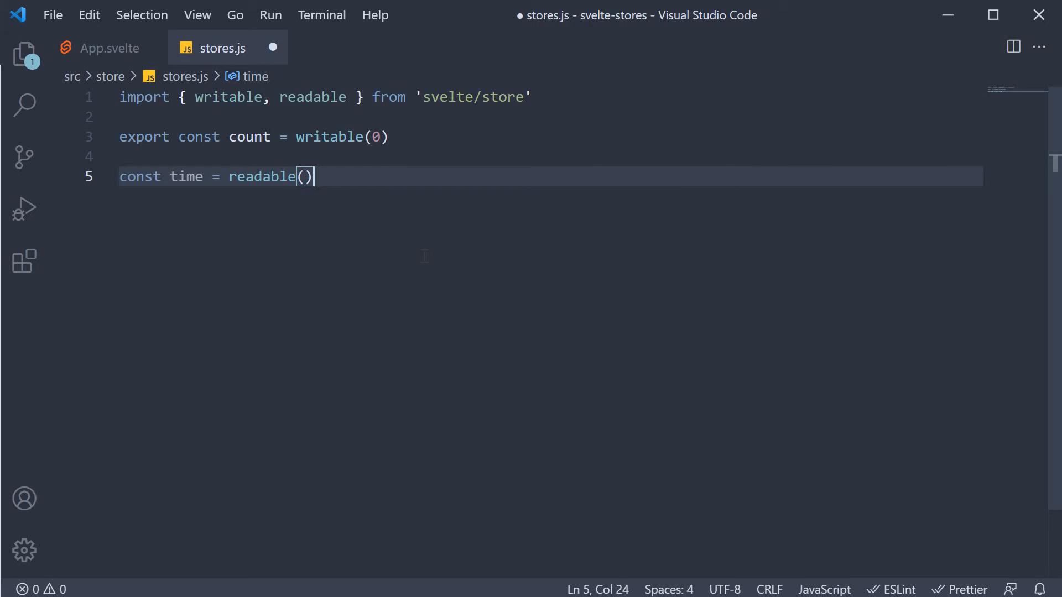
pyautogui.write('new Date(')
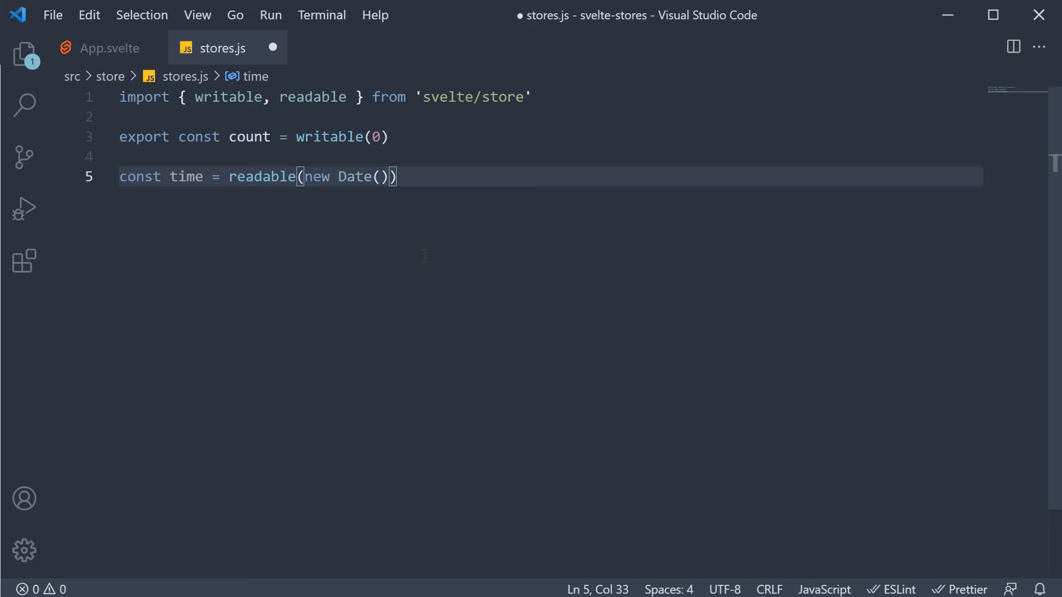
pyautogui.write(',')
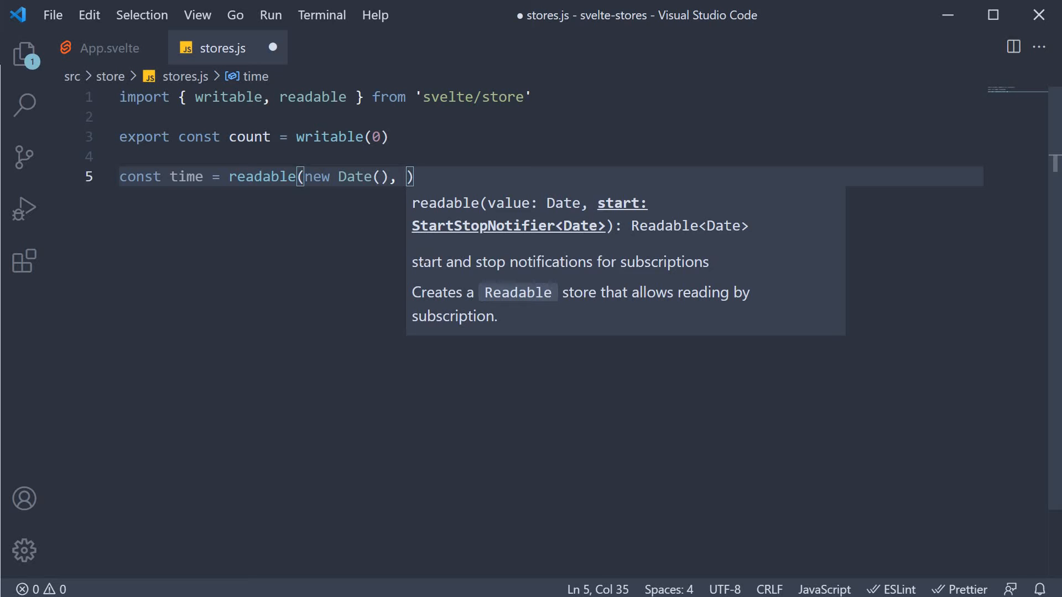
pyautogui.write('set => {')
pyautogui.write('const inte')
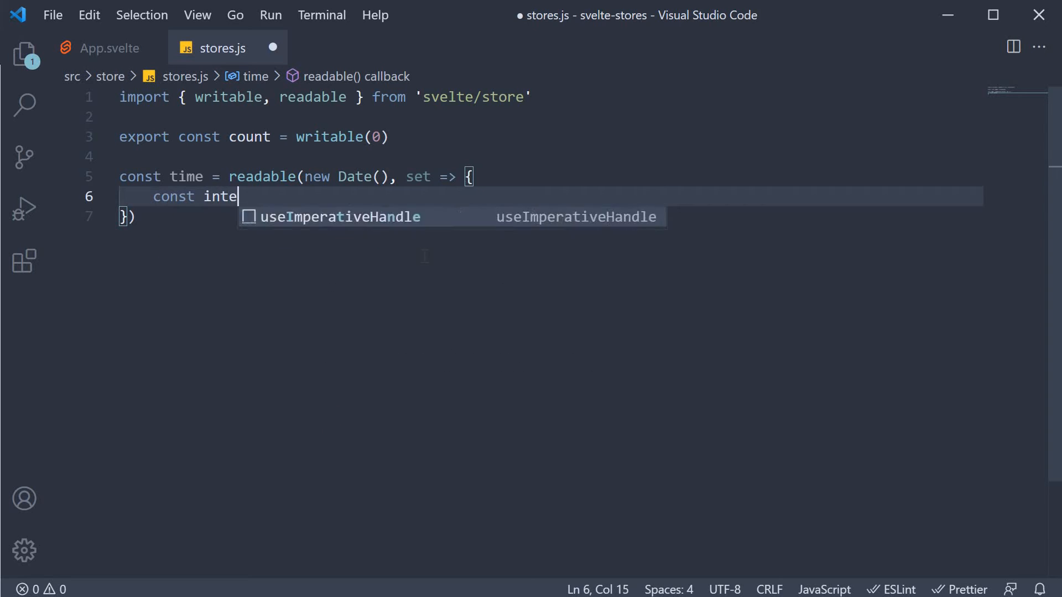
# Step: Write const interval = setInterval(() => { set(new Date()) }, 1000) inside the callback
pyautogui.write('rval =')
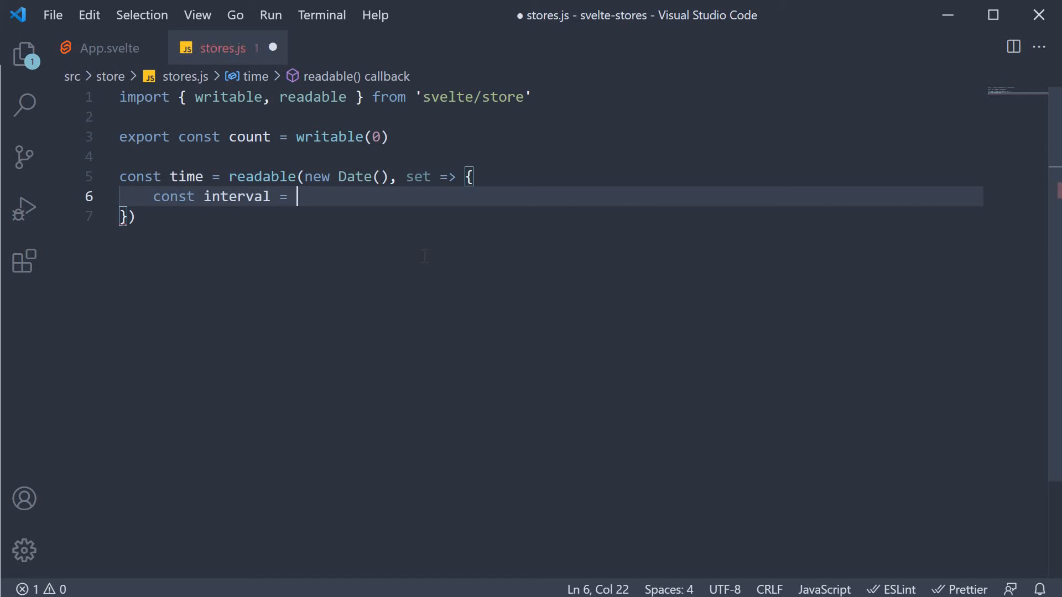
pyautogui.write('setInterval')
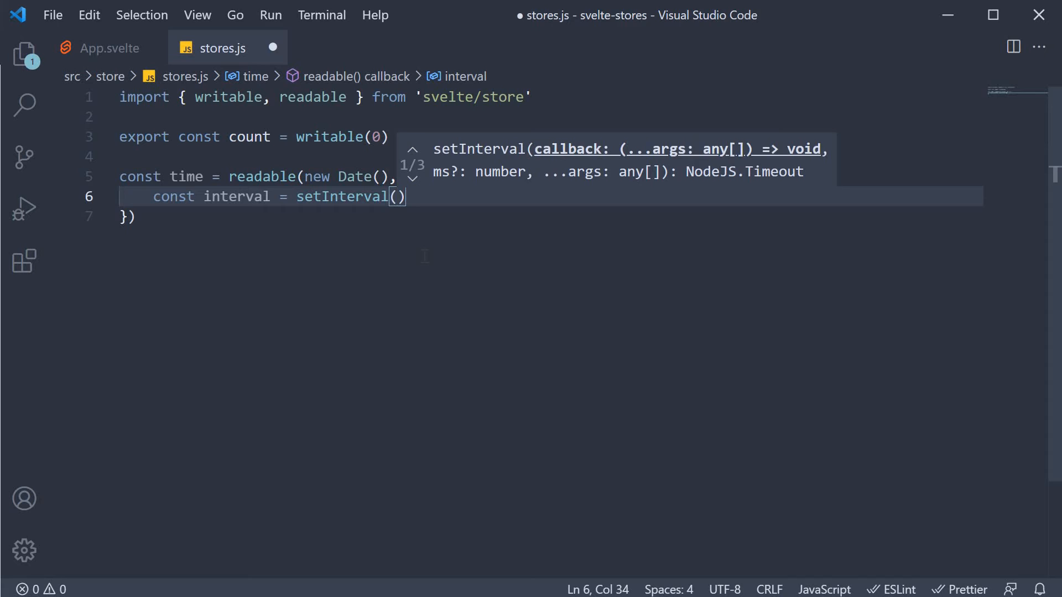
pyautogui.write('() => {')
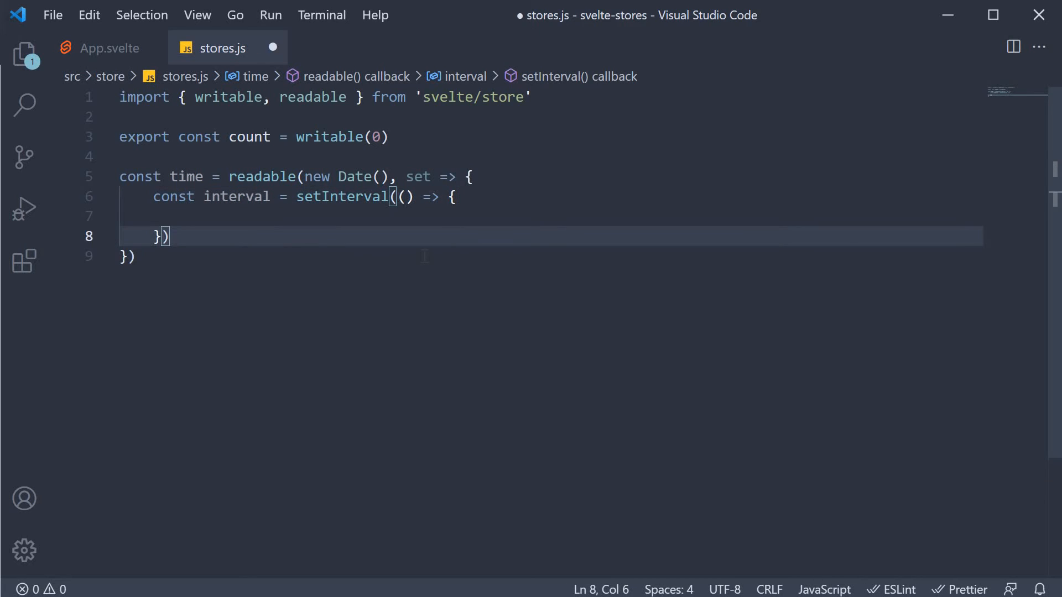
pyautogui.write(', 1')
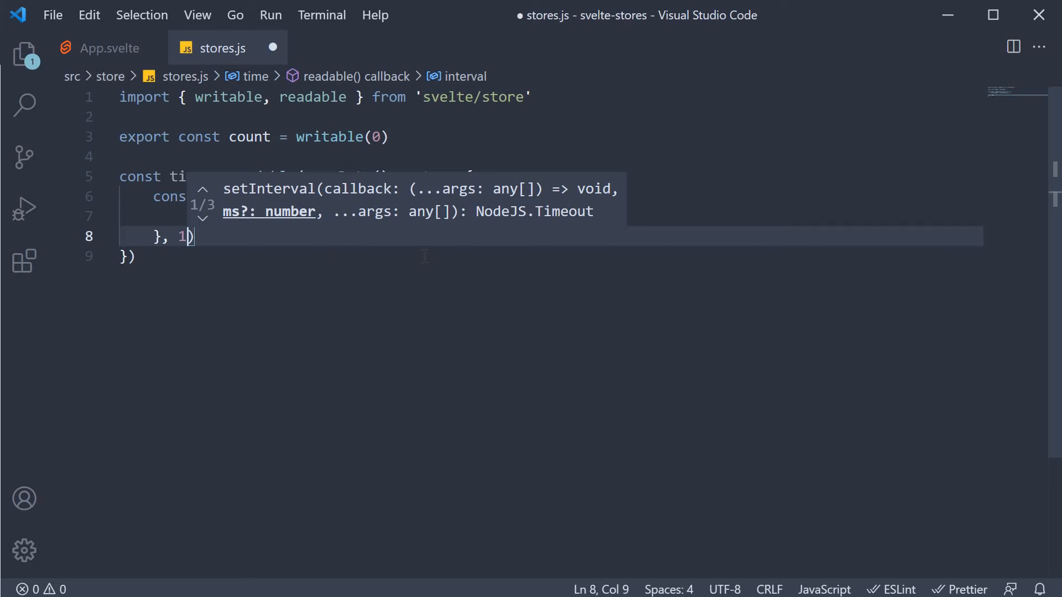
pyautogui.write('000')
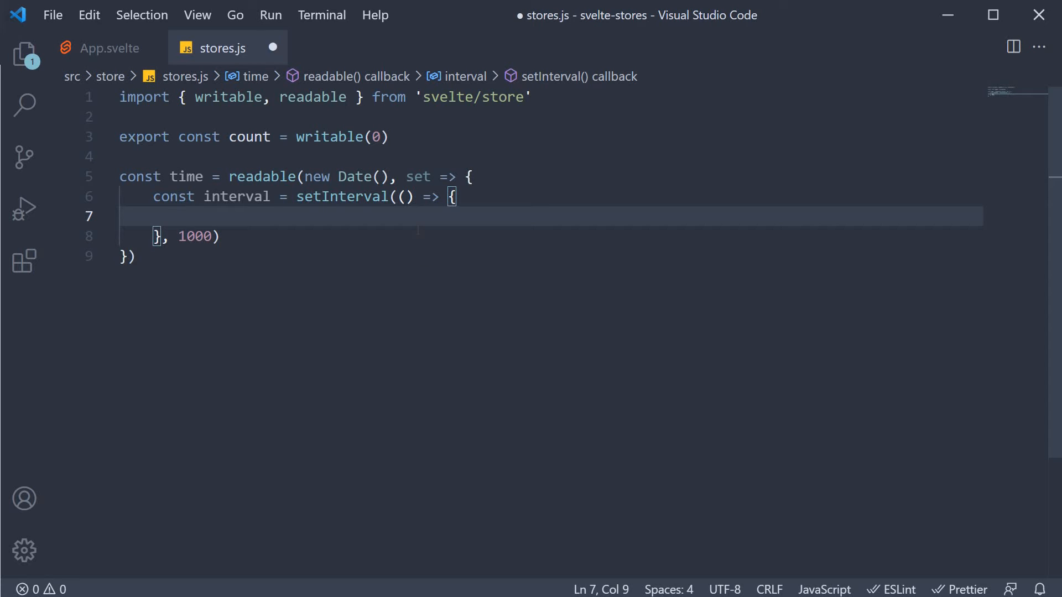
pyautogui.write('set()')
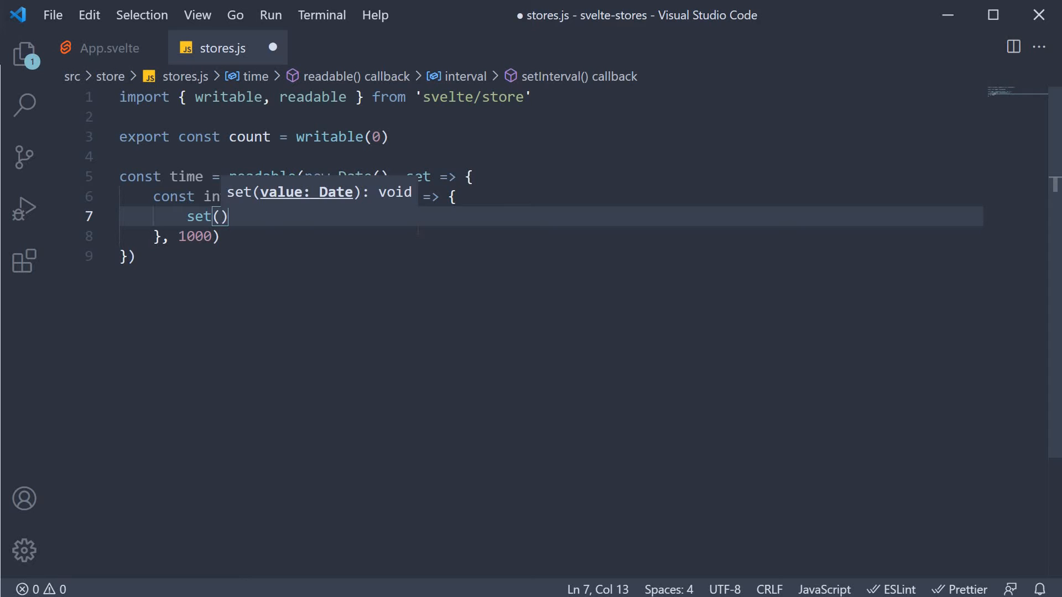
pyautogui.write('new Date(')
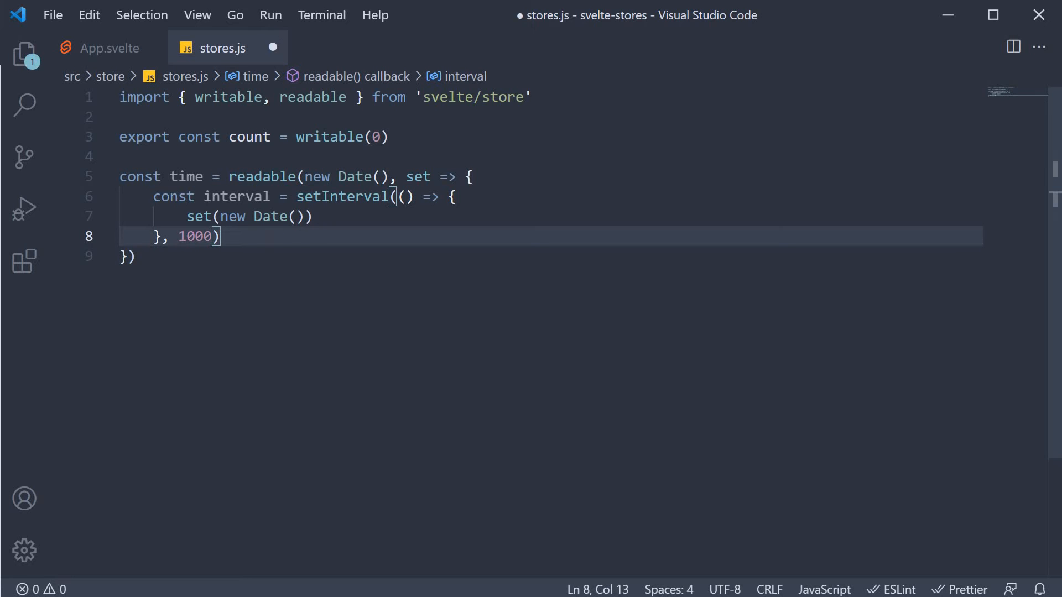
# Step: Return a cleanup calling clearInterval(interval), save to format, and export the time store
pyautogui.write('return function() {')
pyautogui.write('clearInterval')
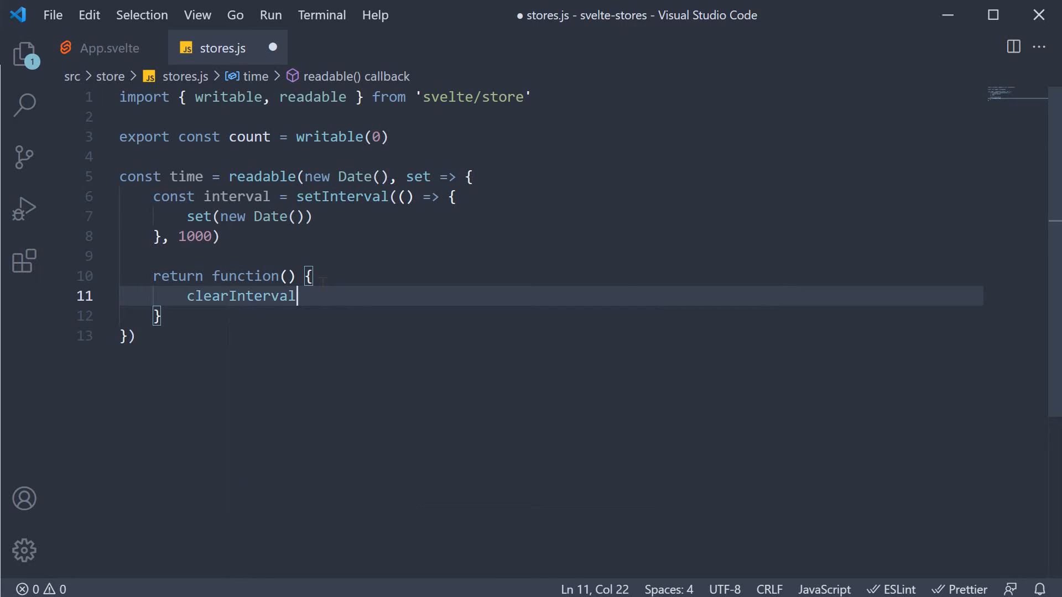
pyautogui.write('(interval')
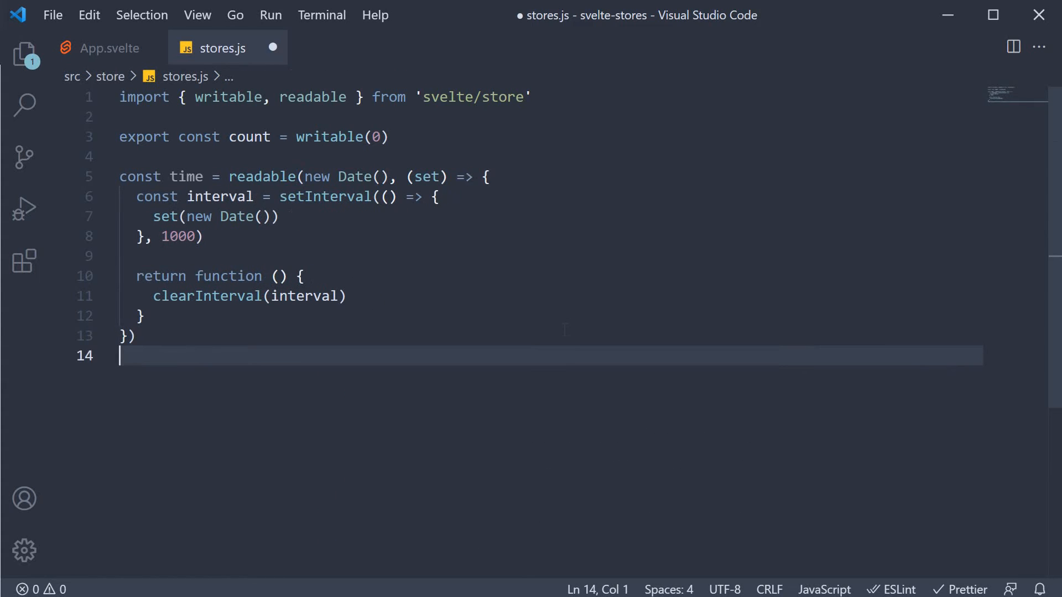
pyautogui.press('ctrl+s')
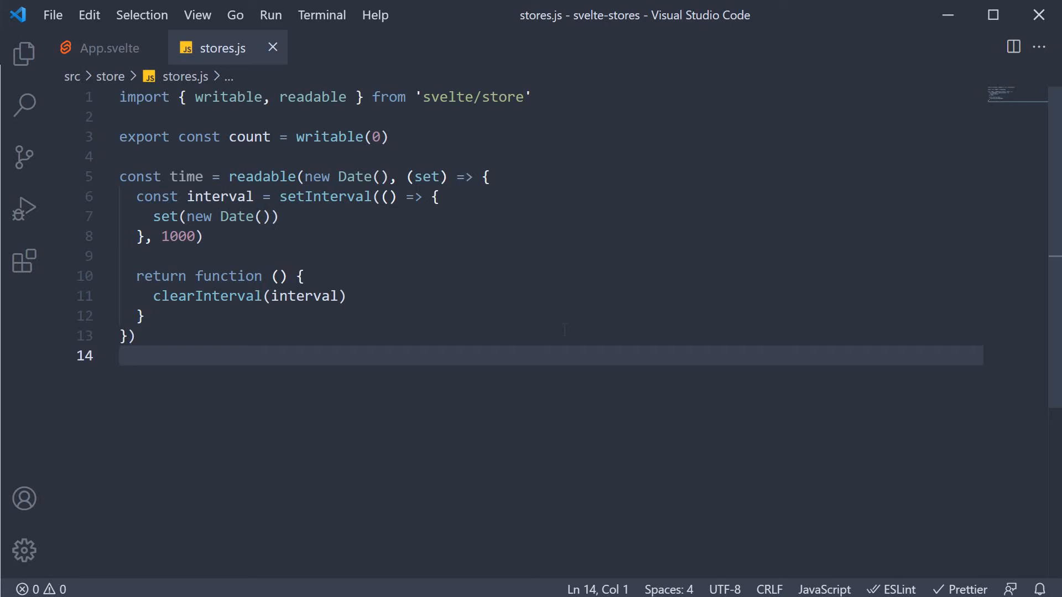
pyautogui.write('export')
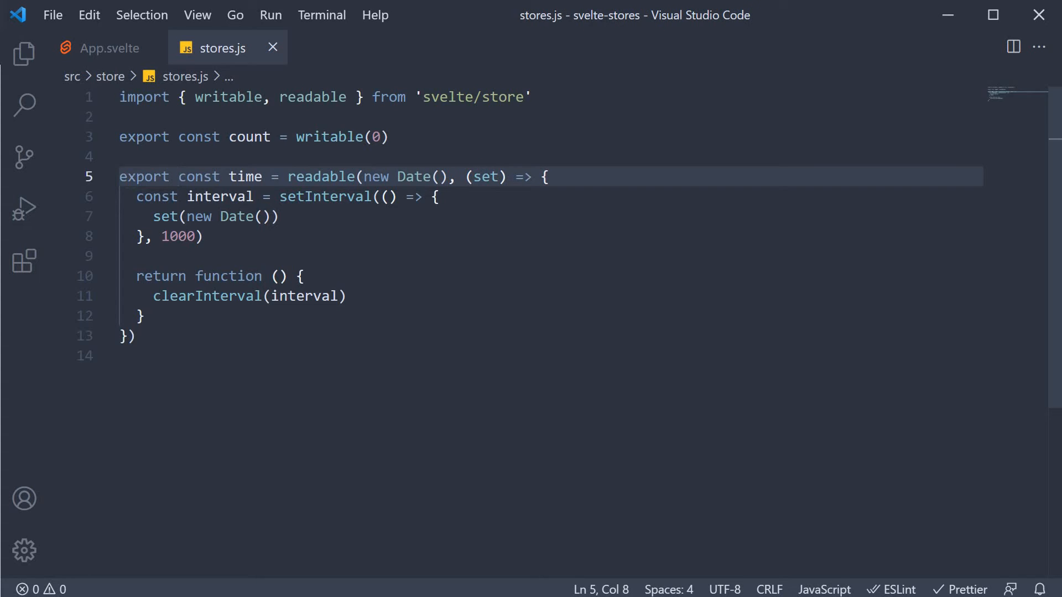
# Step: Create Timer.svelte in src/components with an empty script block
pyautogui.click(23, 53)
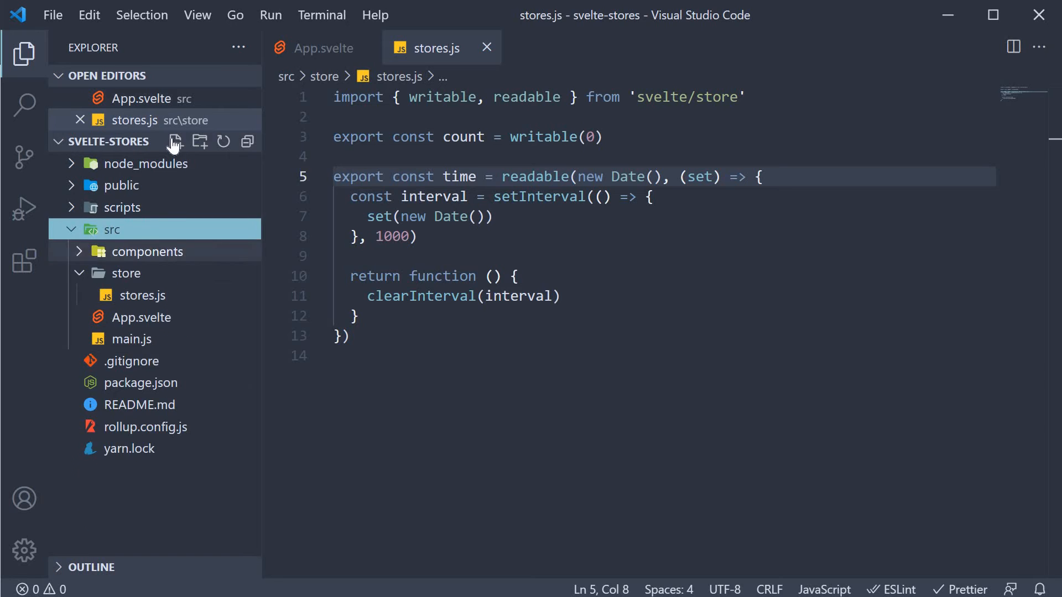
pyautogui.click(175, 141)
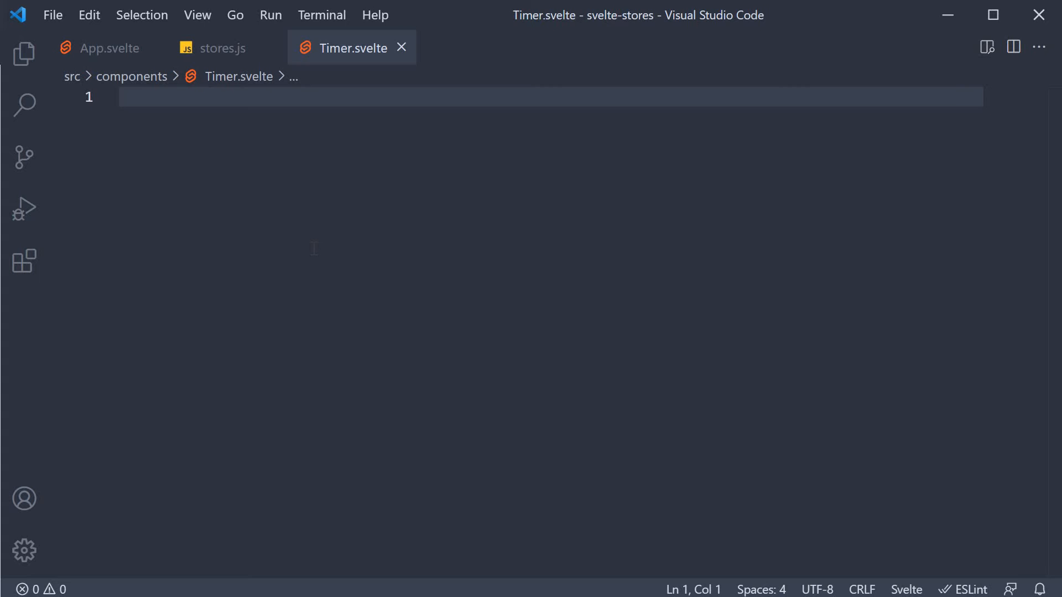
pyautogui.write('script')
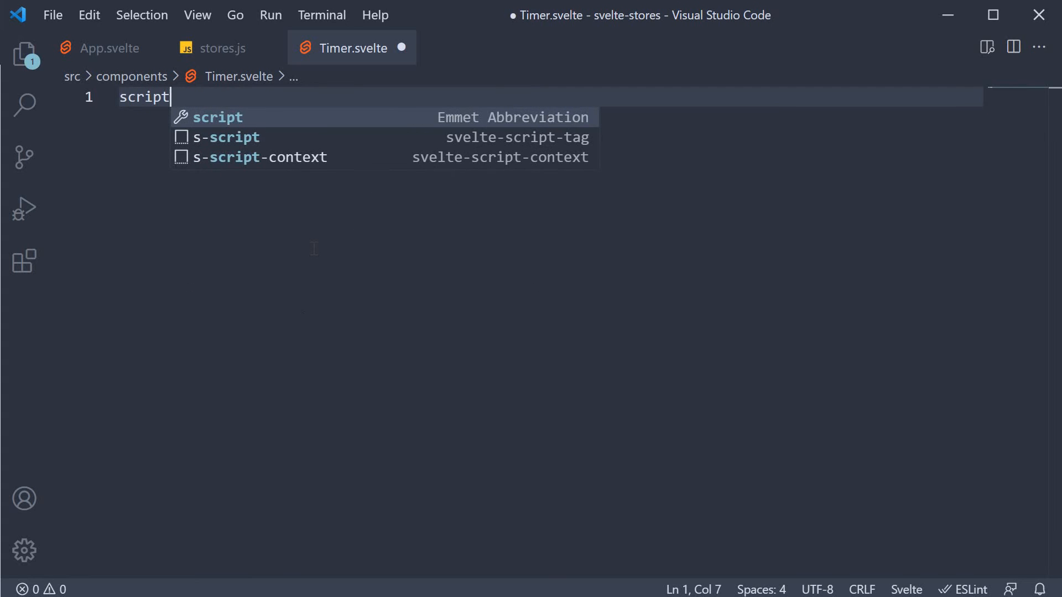
pyautogui.press('Tab')
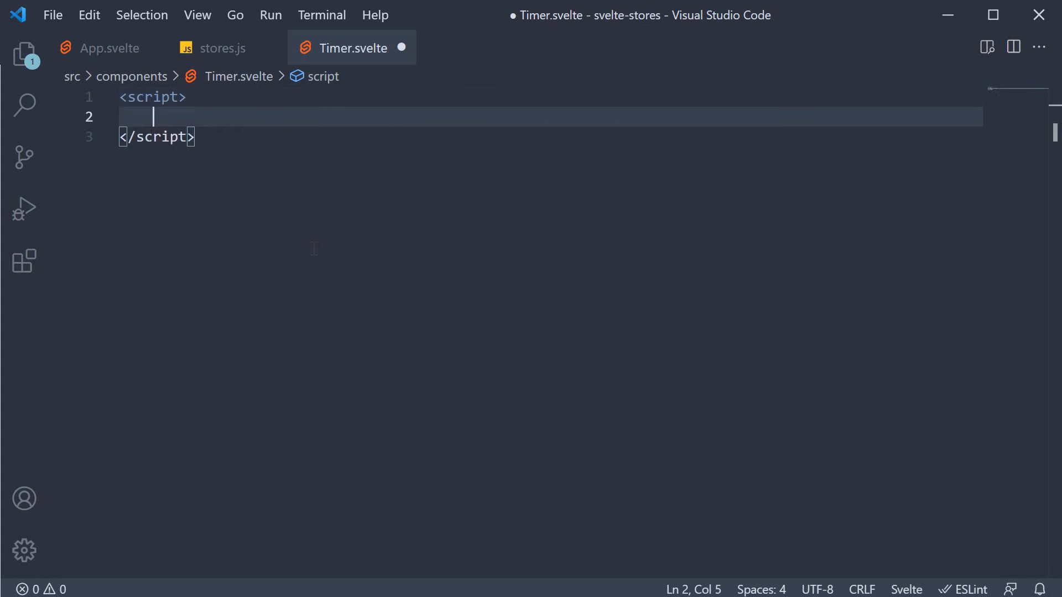
# Step: Import { time } from '../store/stores' in Timer.svelte
pyautogui.write('import { time }')
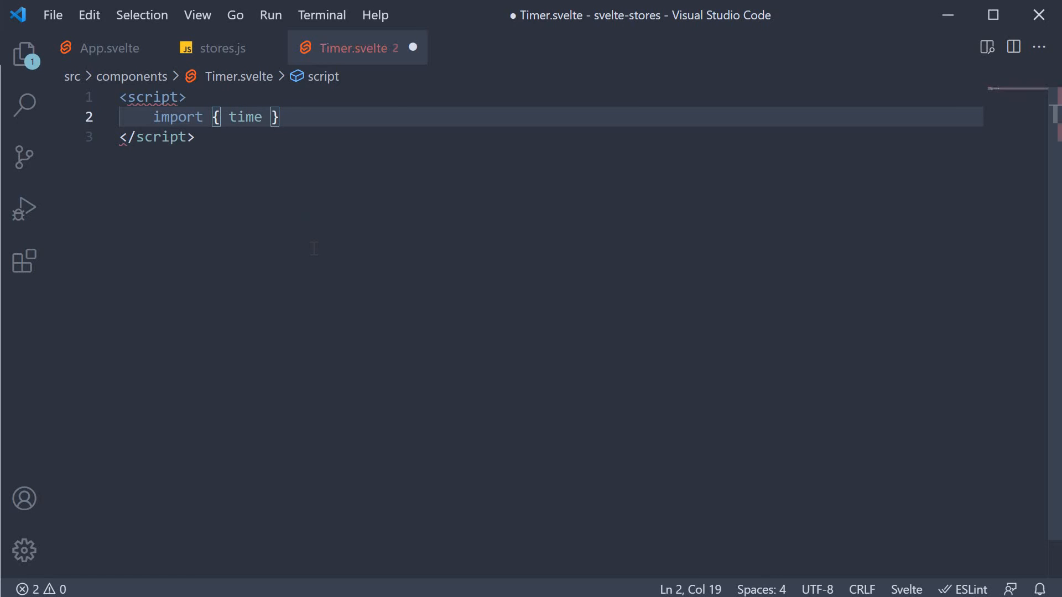
pyautogui.write("from '../store")
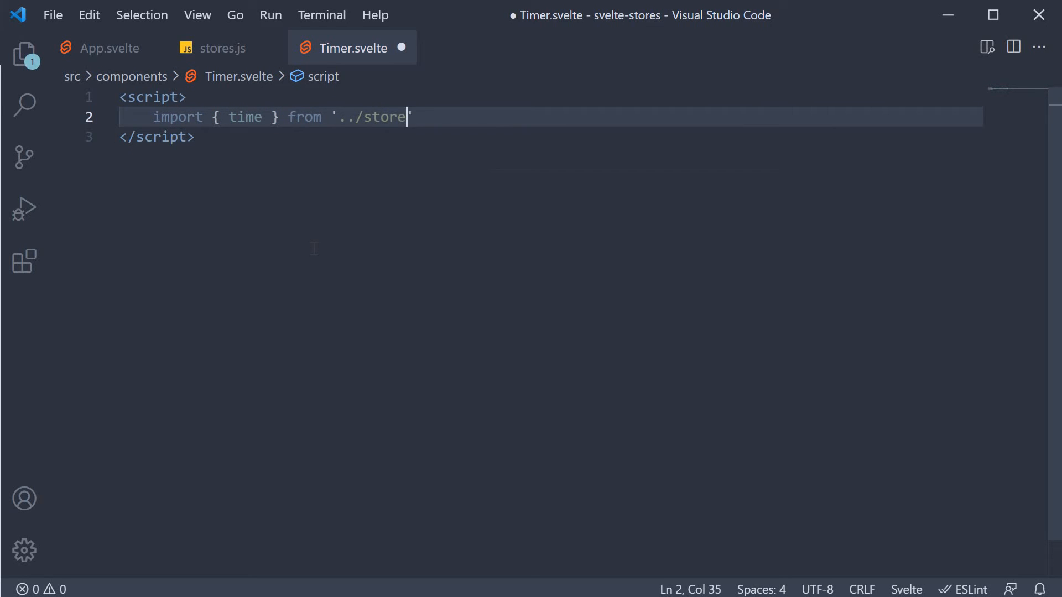
pyautogui.write('/stores')
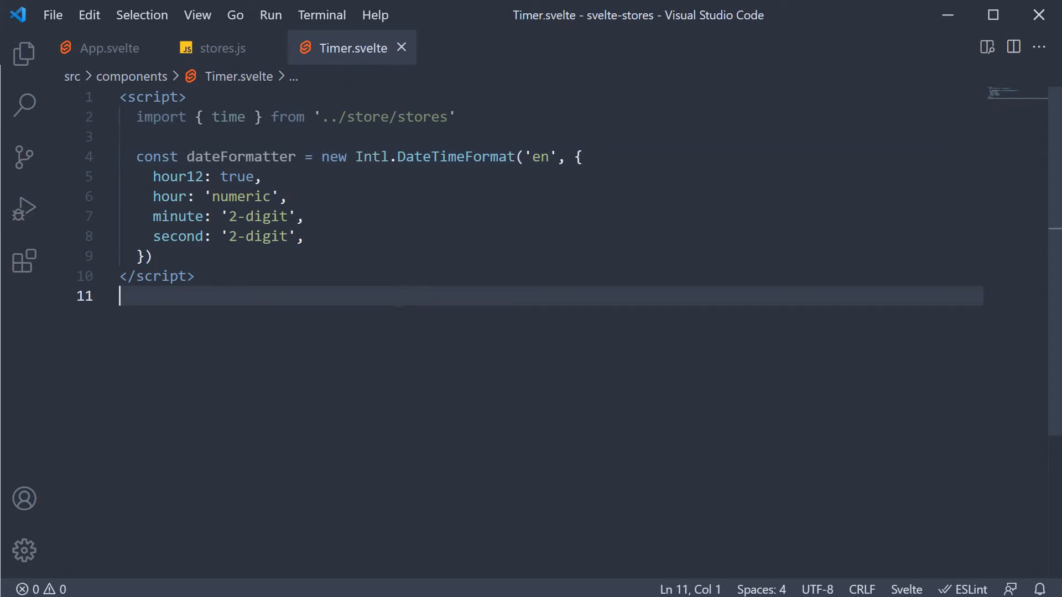
# Step: Add an h2 reading 'The time is {dateFormatter.format($time)}' below the script
pyautogui.press('Enter')
pyautogui.write('<h2></h2>')
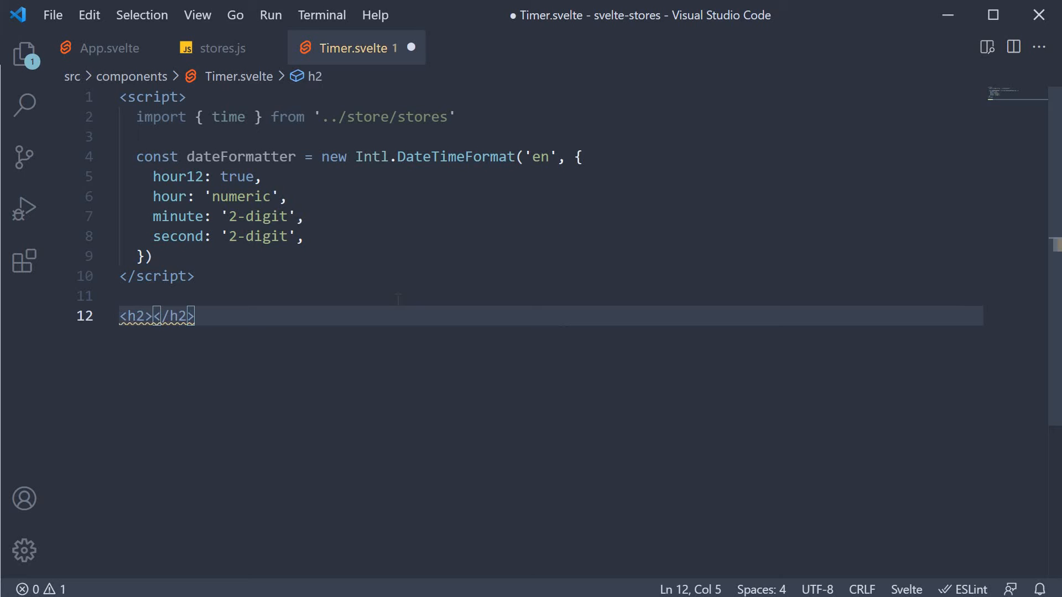
pyautogui.write('The time is {dateFormatter')
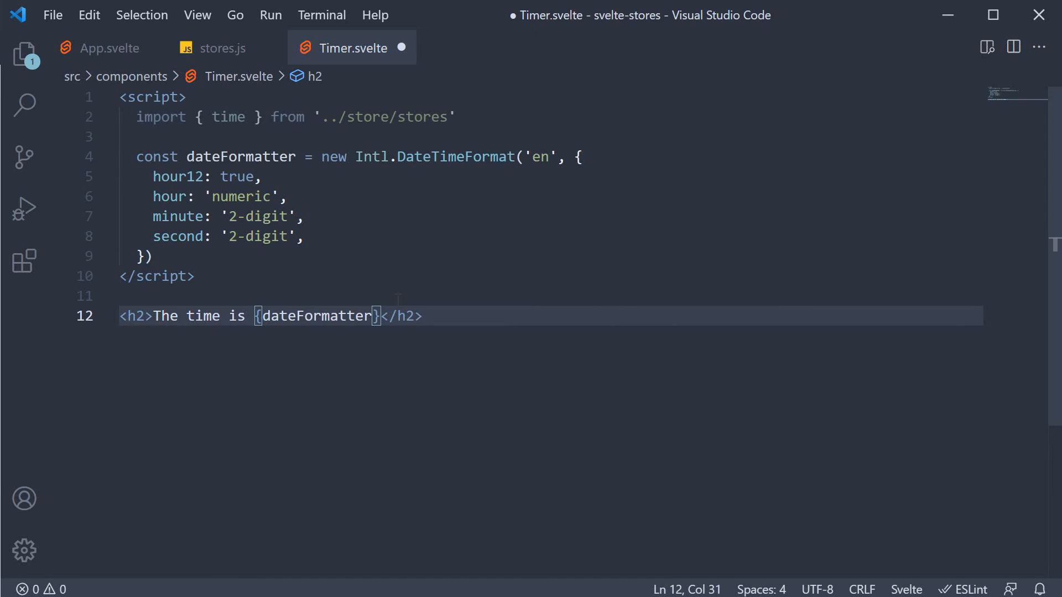
pyautogui.write('.format')
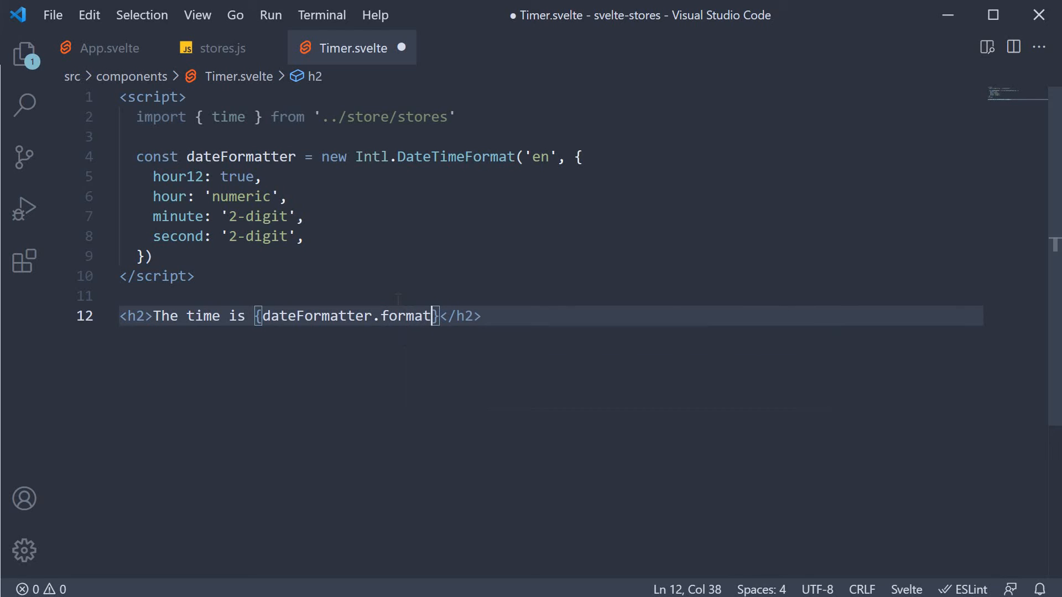
pyautogui.write('($t')
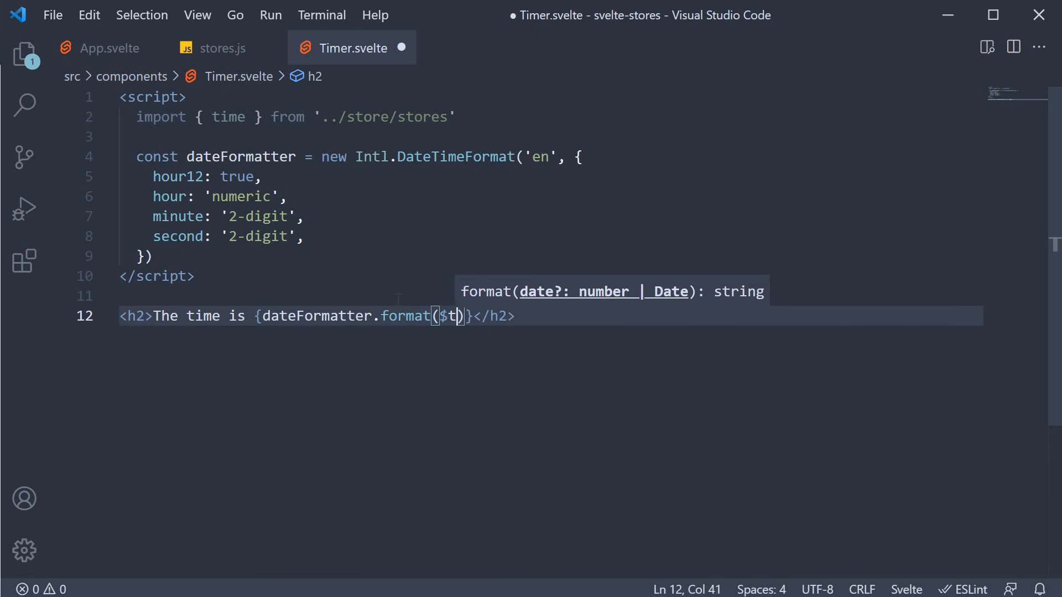
pyautogui.write('ime')
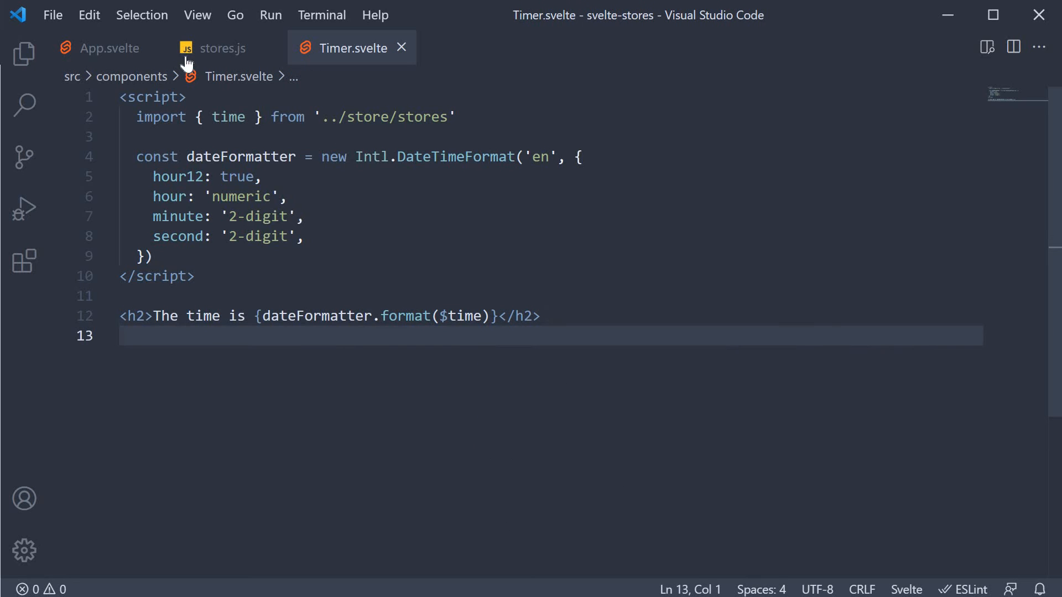
# Step: In App.svelte import Timer from './components/Timer.svelte' and render <Timer /> first in main
pyautogui.click(108, 47)
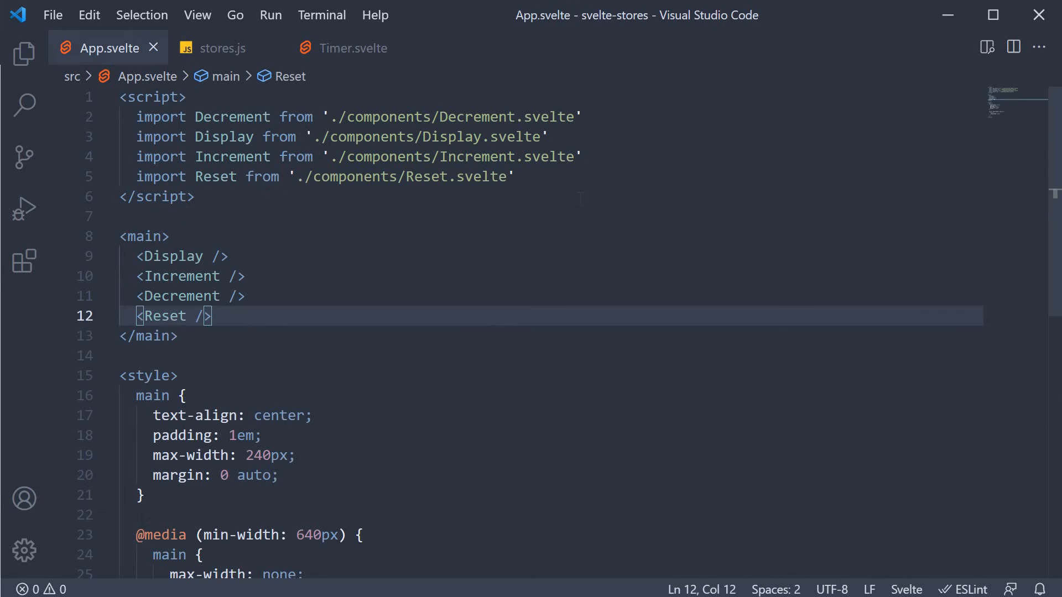
pyautogui.write("import Timer from './components/Timer.svelte'")
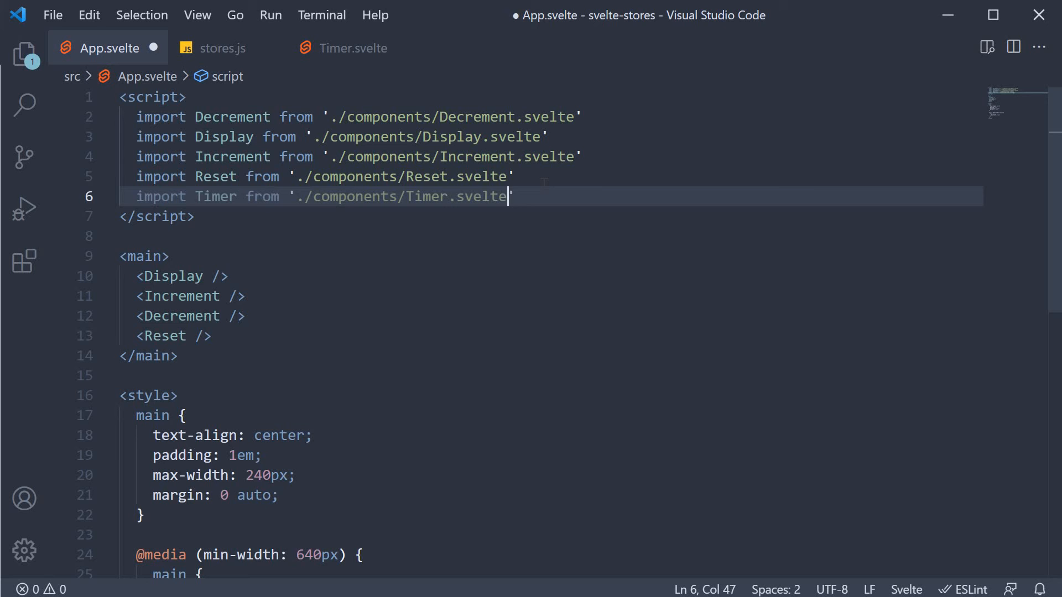
pyautogui.write('<Timer />')
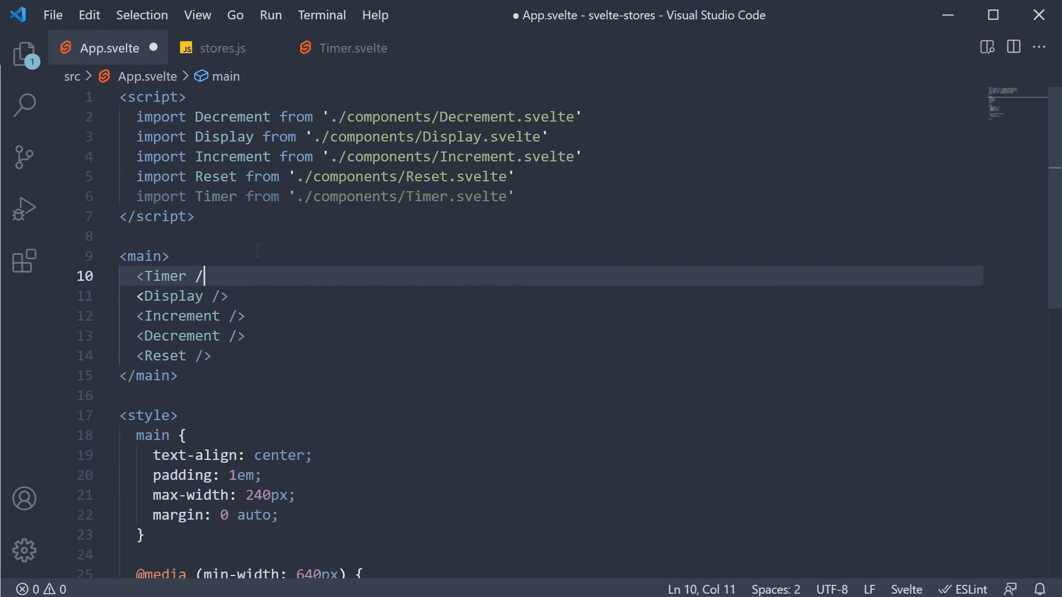
pyautogui.write('>')
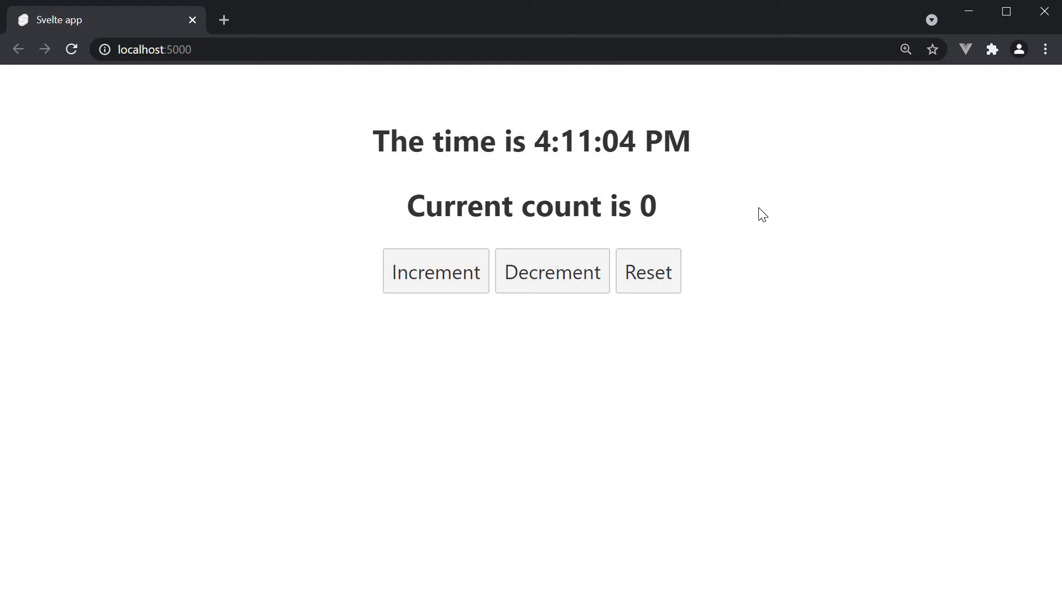
pyautogui.moveTo(792, 287)
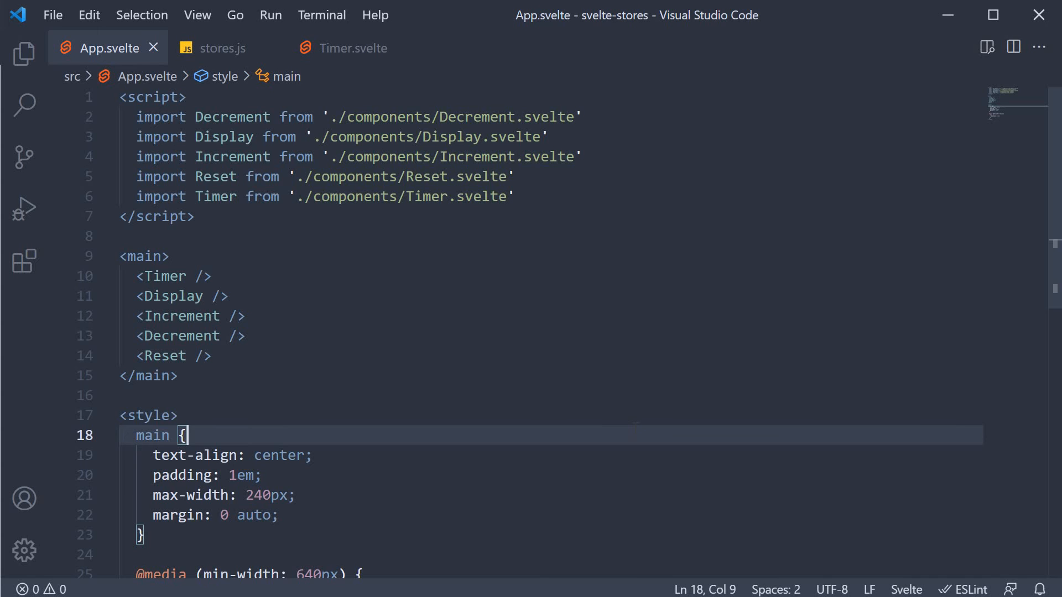
pyautogui.moveTo(434, 32)
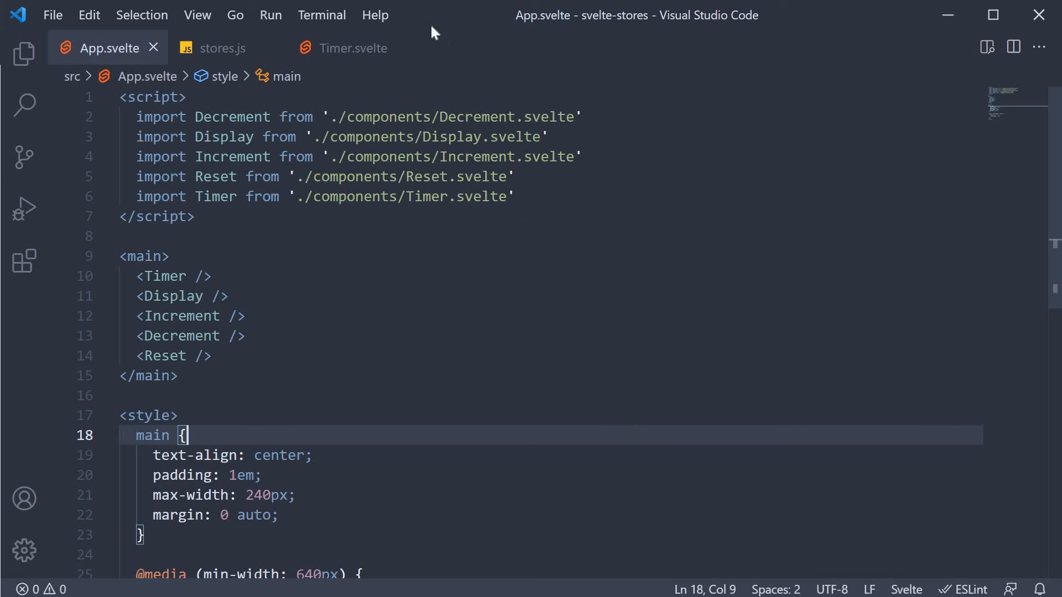
# Step: Switch back to stores.js with the count and time stores
pyautogui.click(222, 47)
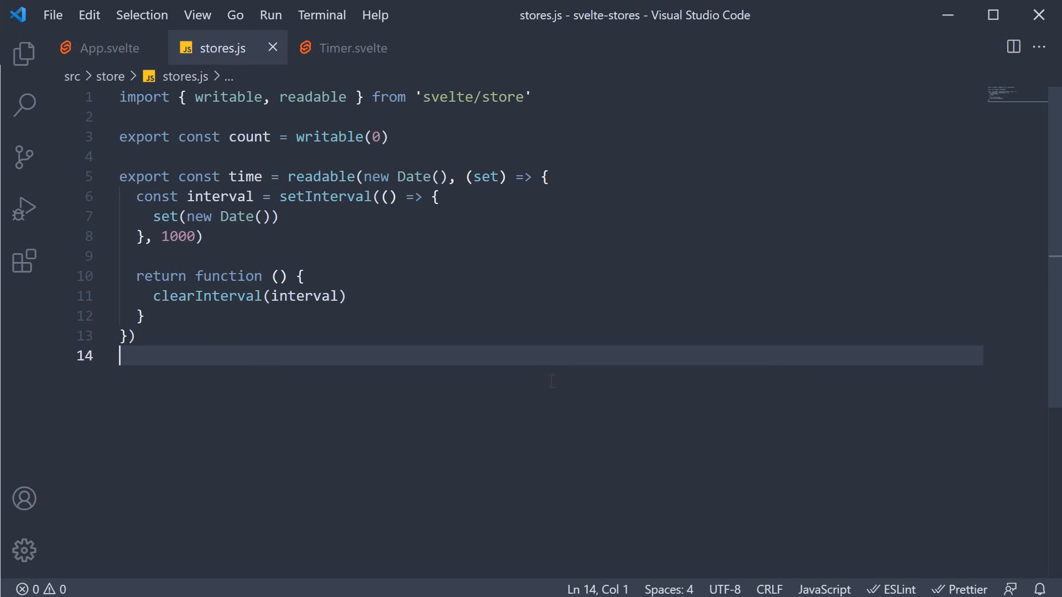
# Step: Add derived to the import and define const start = new Date() below the time store
pyautogui.write(', derived')
pyautogui.press('enter')
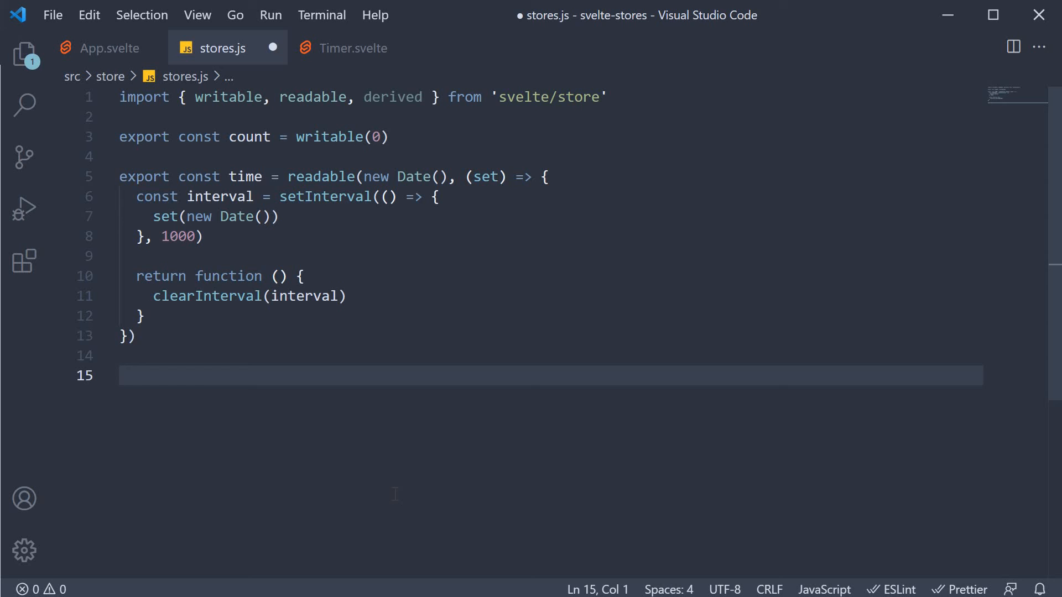
pyautogui.write('const start =')
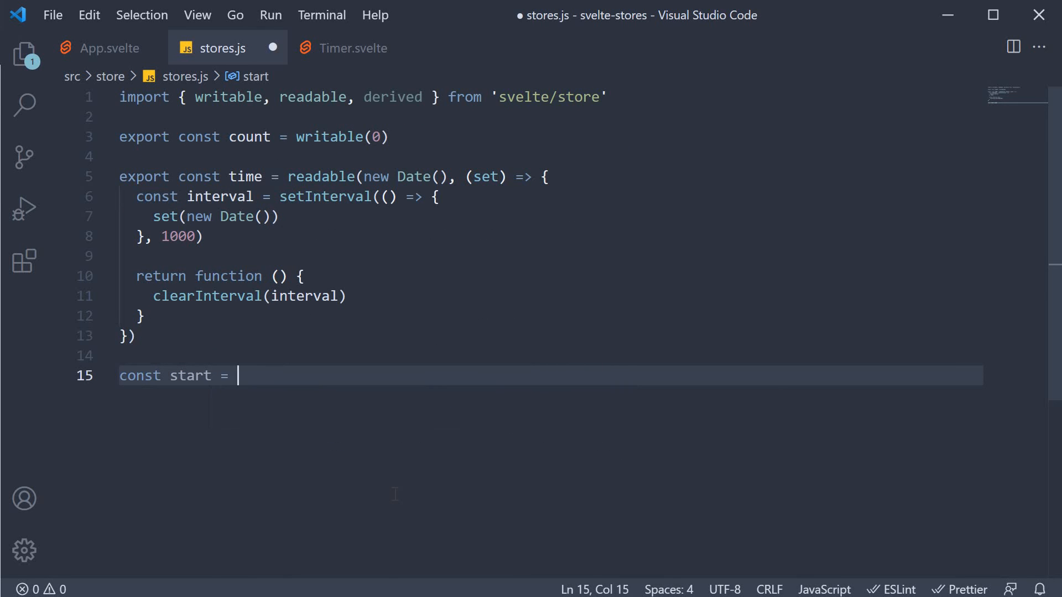
pyautogui.write('new Date()')
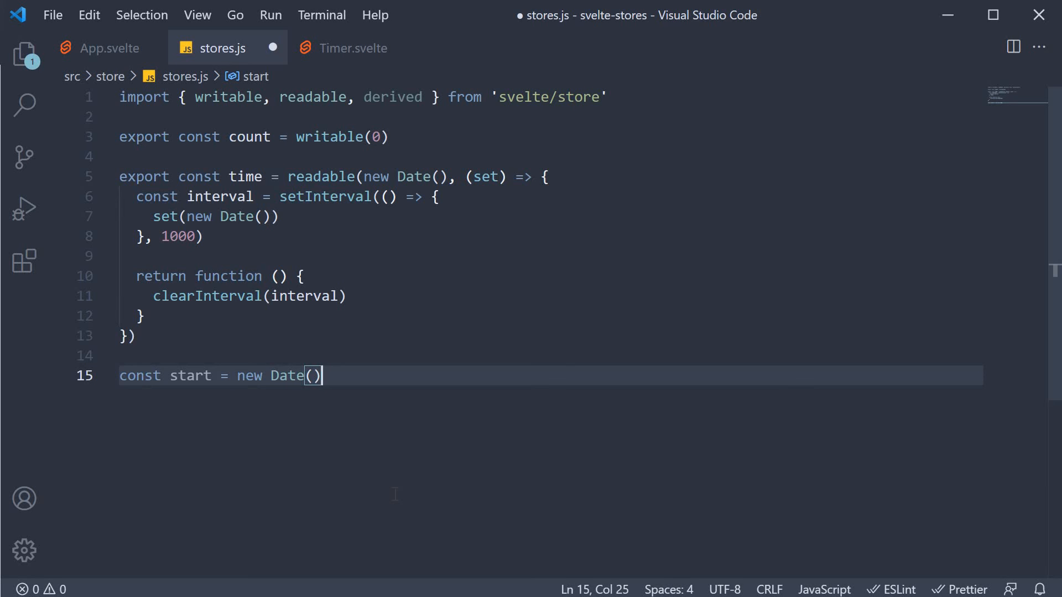
# Step: Begin export const elapsedTime = derived(time, $time => {})
pyautogui.write('export co')
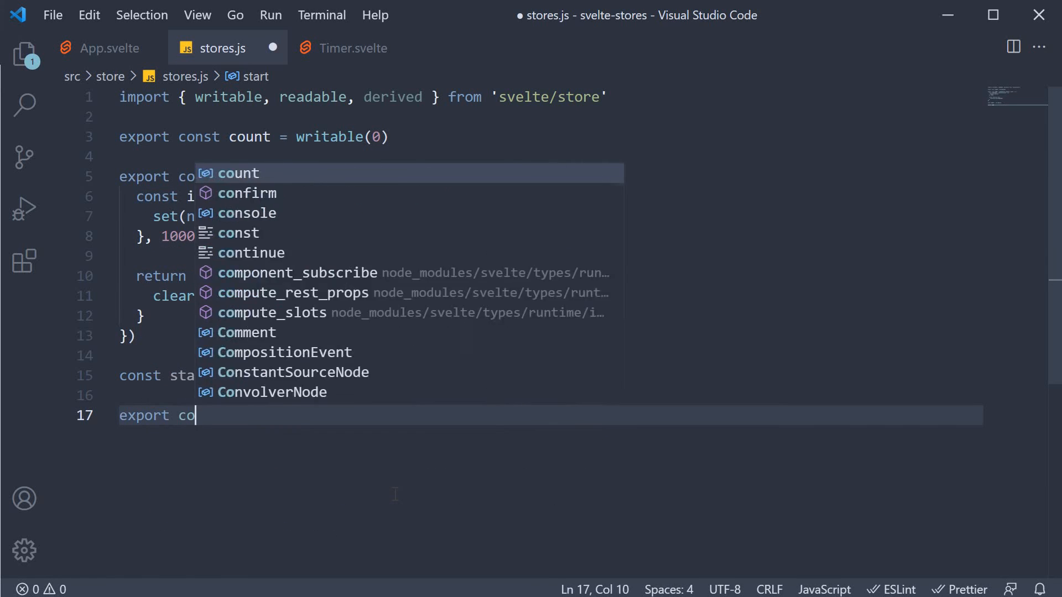
pyautogui.write('elapsedTi')
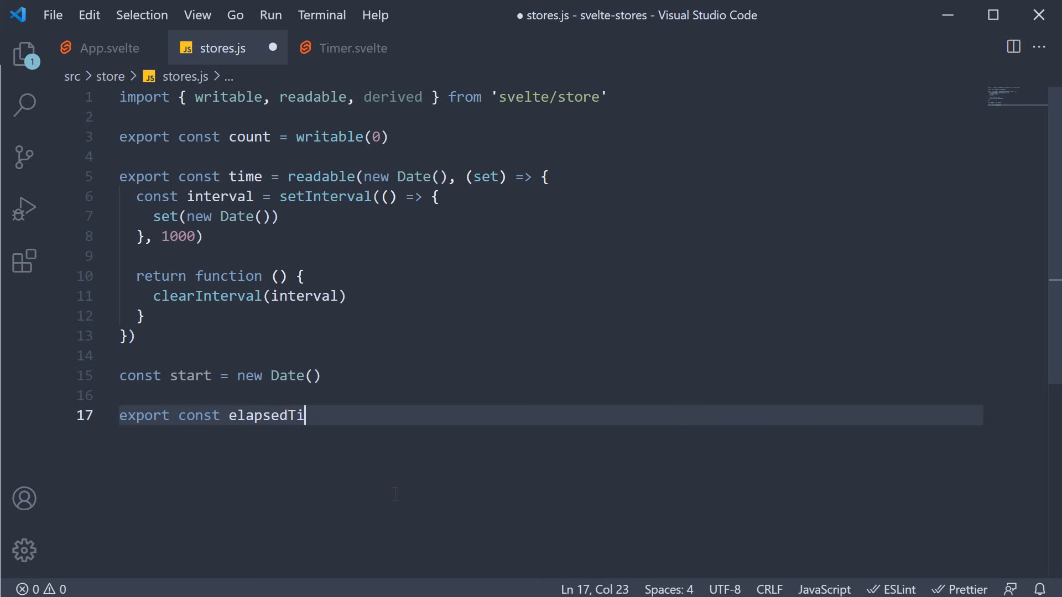
pyautogui.write('me = derived()')
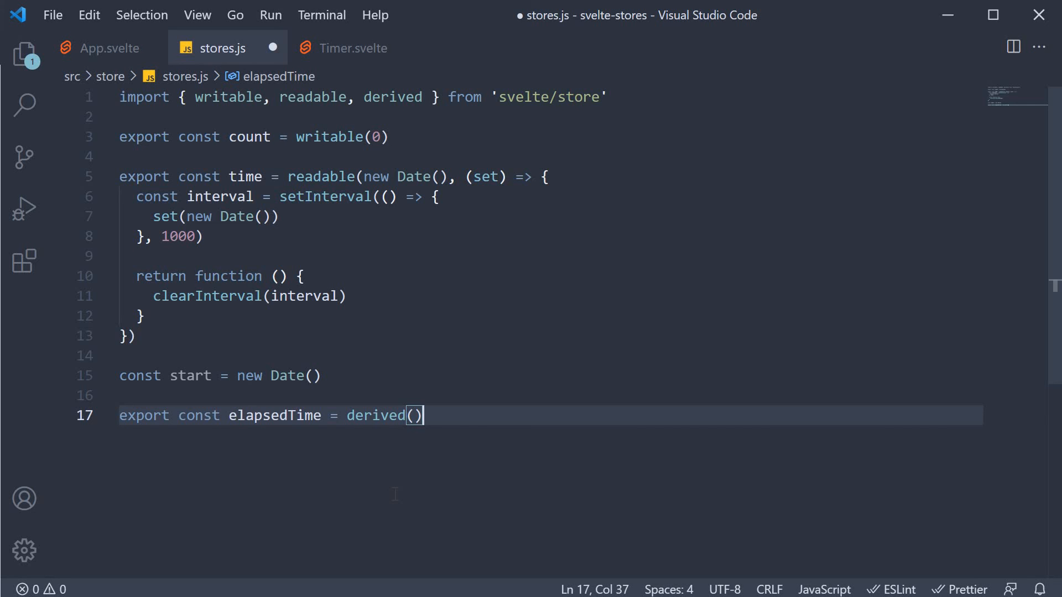
pyautogui.write('time')
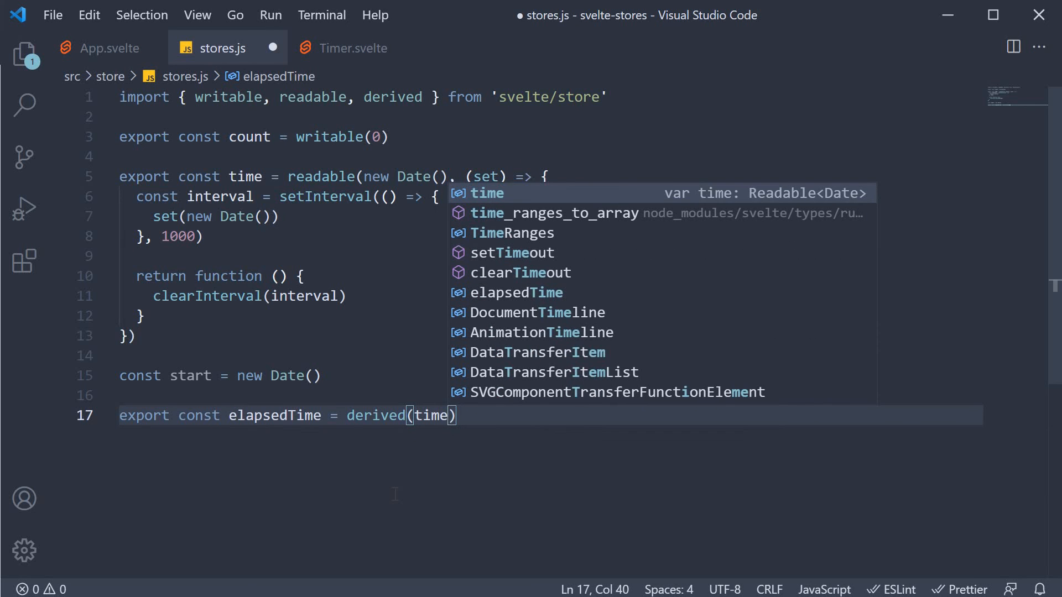
pyautogui.write(',')
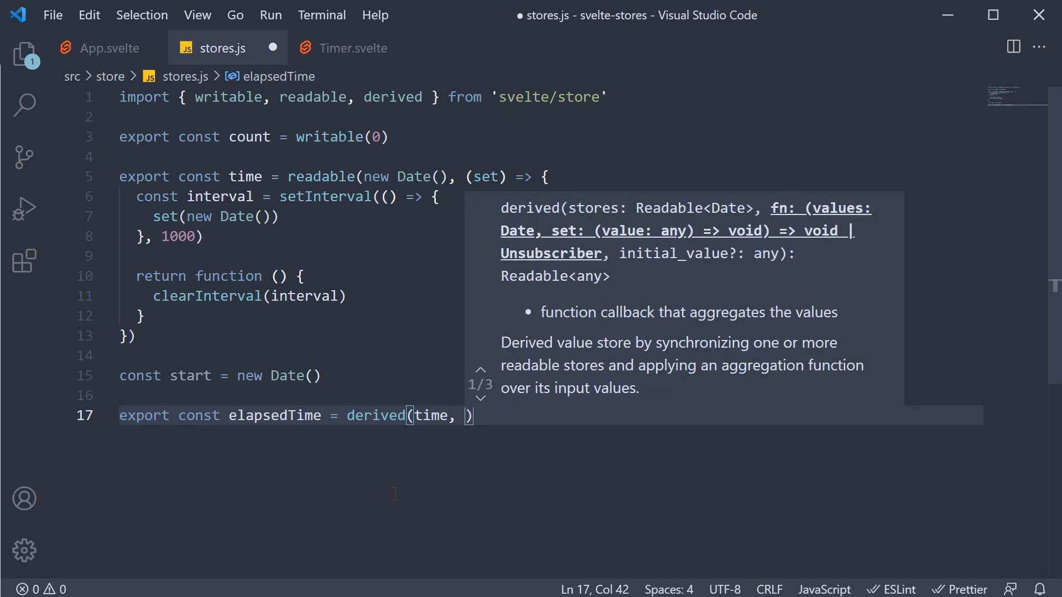
pyautogui.write('$time => {}')
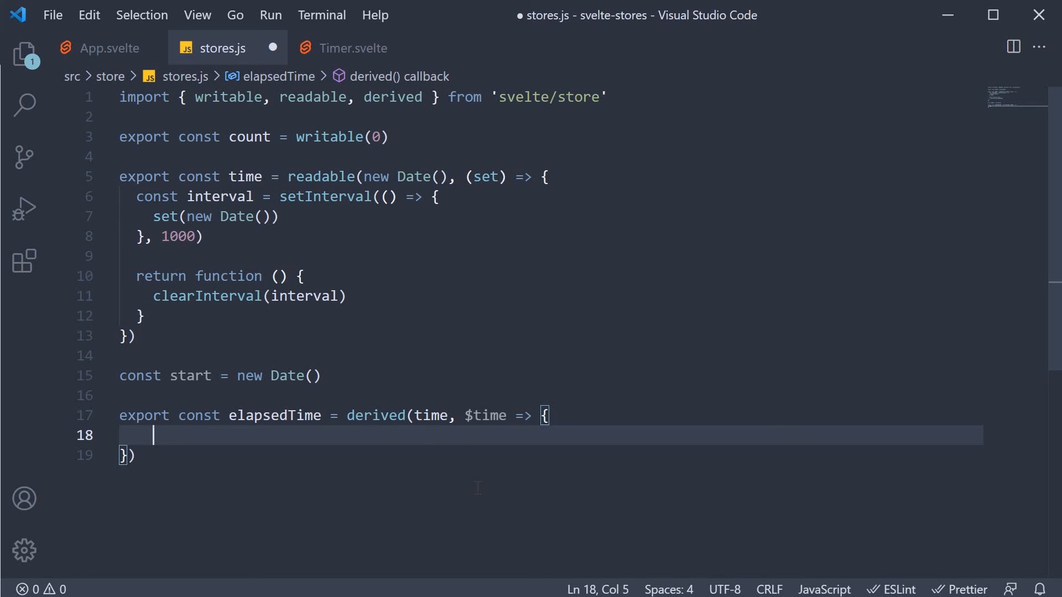
# Step: Compute Math.round(($time - start) / 1000) inside it and save stores.js
pyautogui.write('Math.round(($time - start')
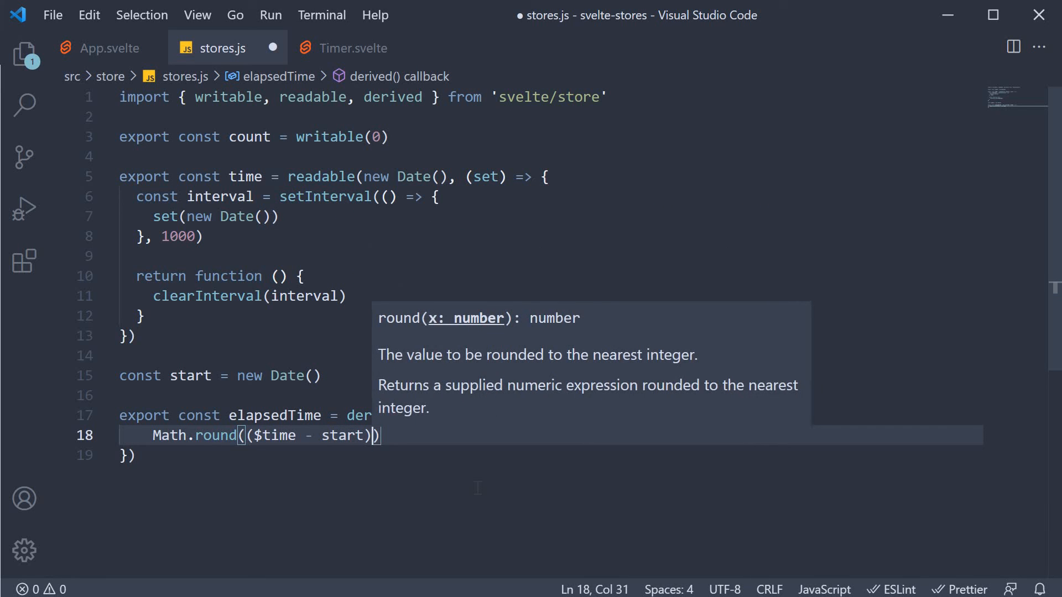
pyautogui.write('/ 1000')
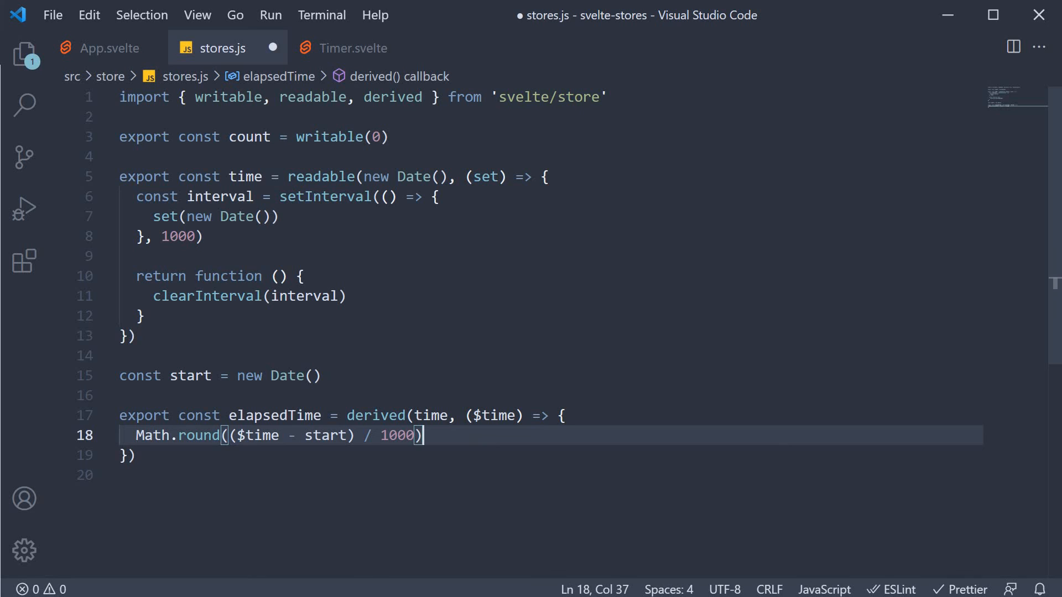
pyautogui.press('ctrl+s')
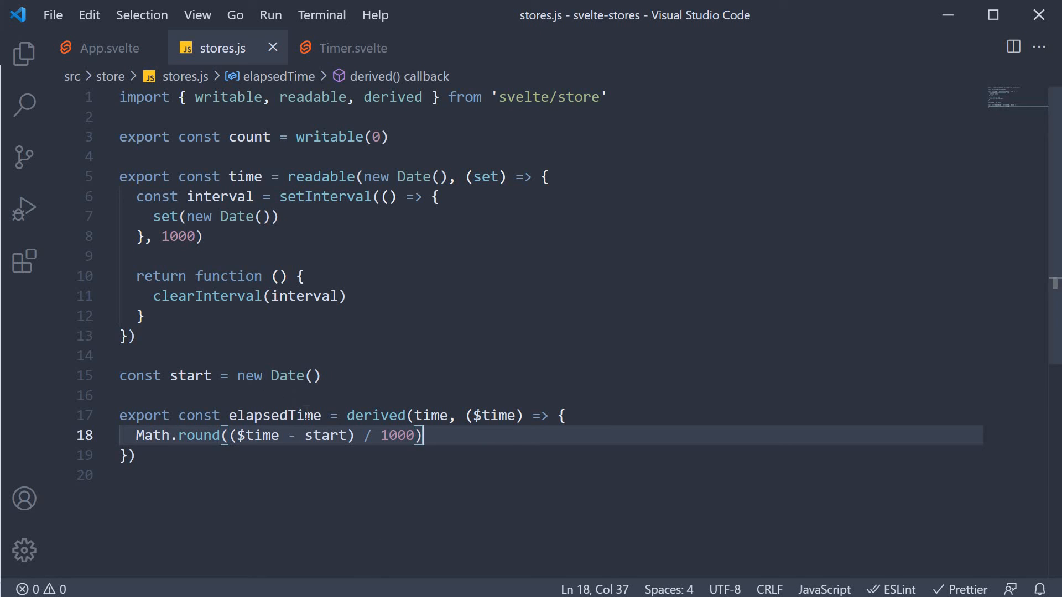
pyautogui.moveTo(274, 415)
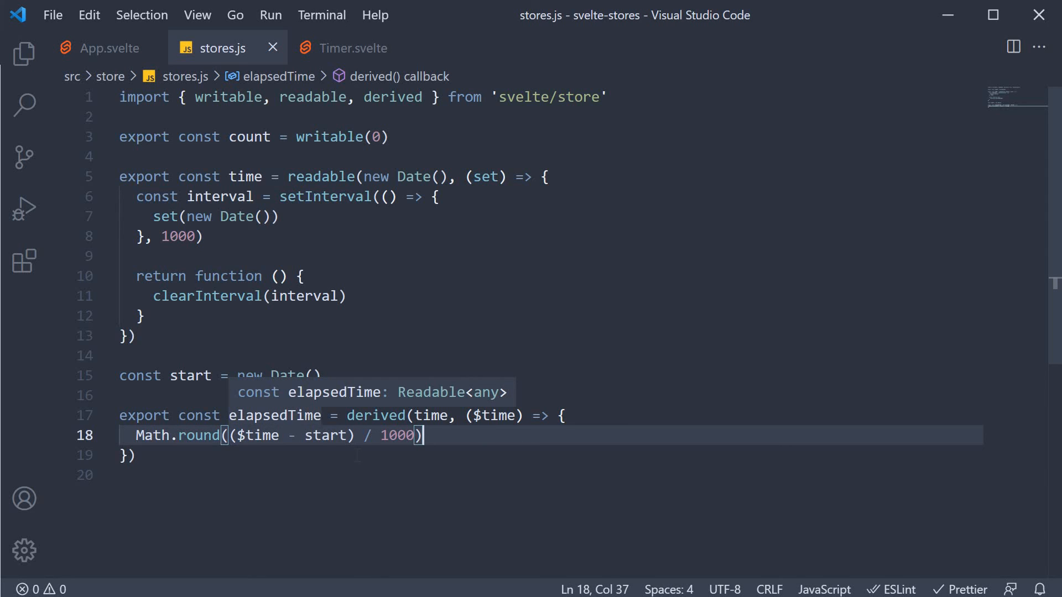
pyautogui.moveTo(337, 58)
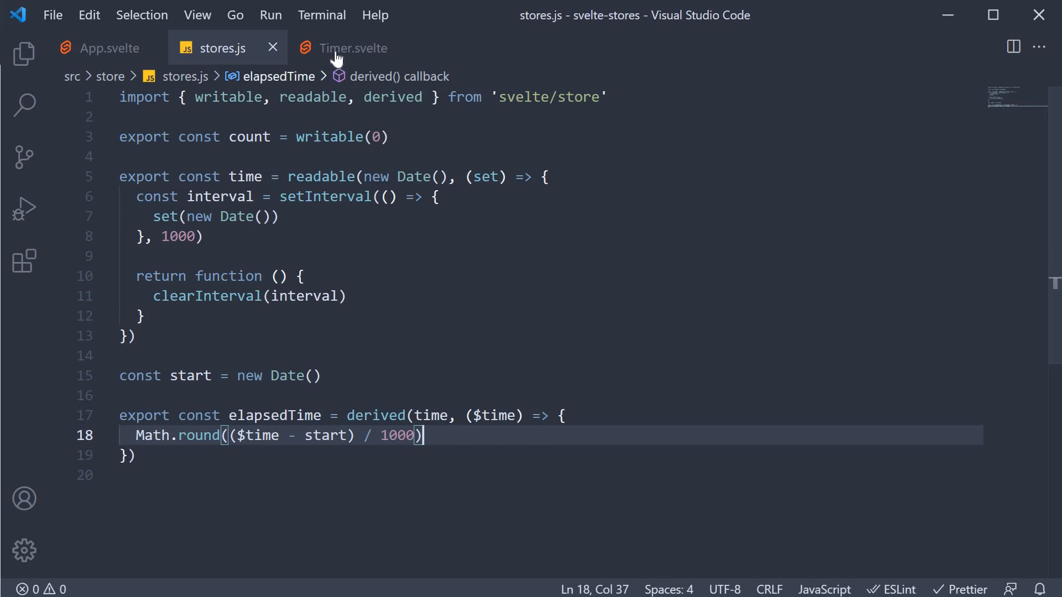
# Step: Add elapsedTime to Timer.svelte's import and start a second h2
pyautogui.click(352, 47)
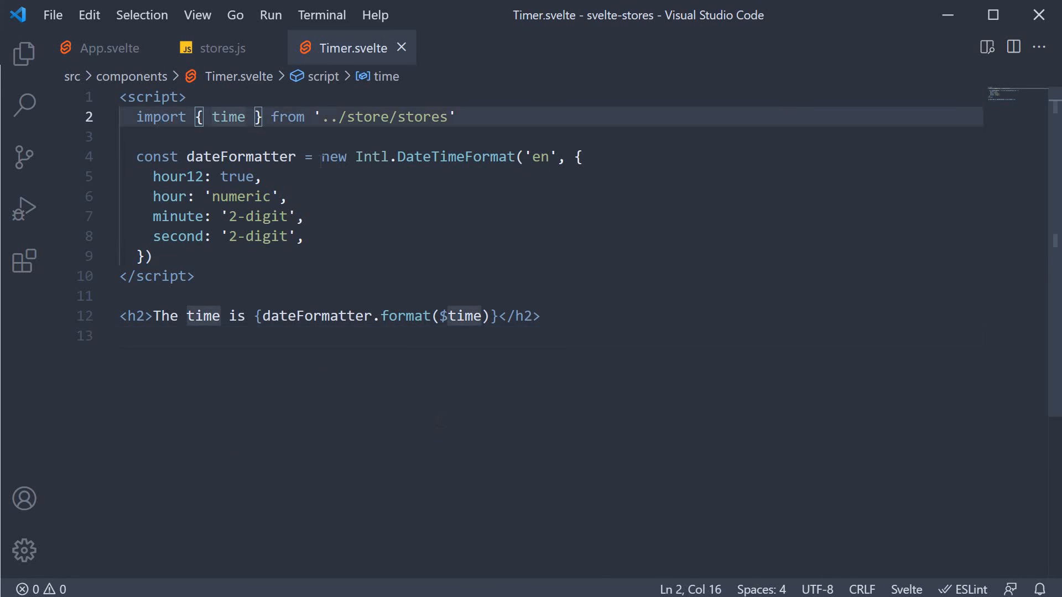
pyautogui.write(', elapsedTime')
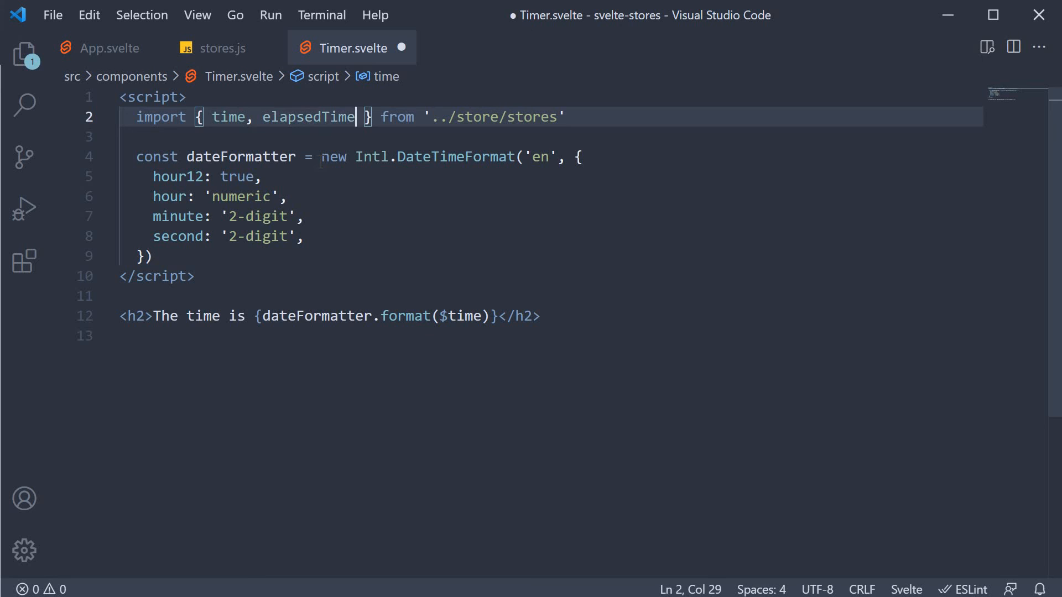
pyautogui.write('h2')
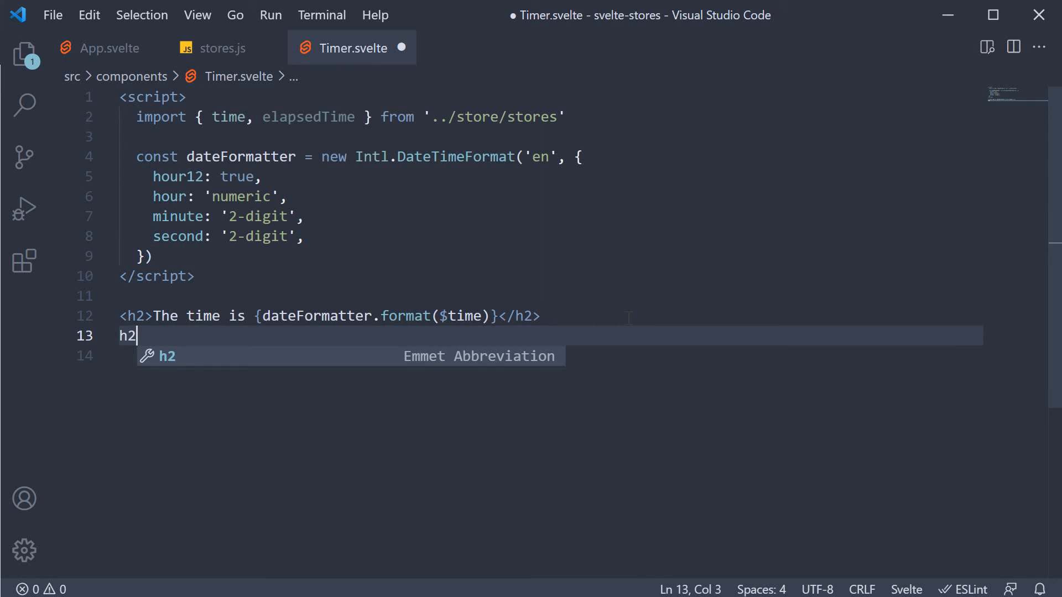
# Step: Write 'You've been viewing this page for {$elapsedTime' inside the heading
pyautogui.write('Yu</h2>')
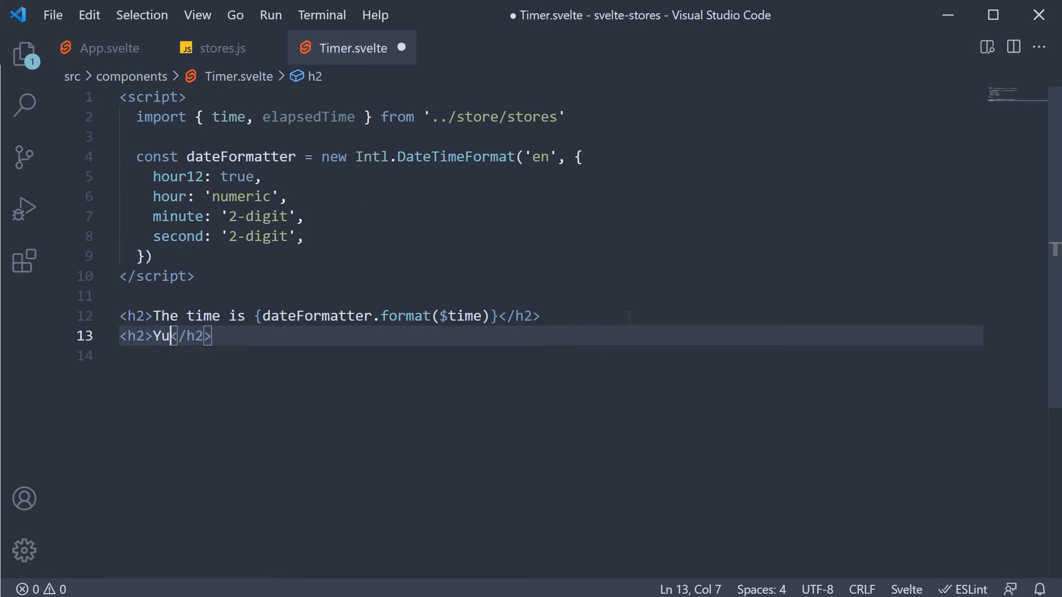
pyautogui.write("'ve been viewing")
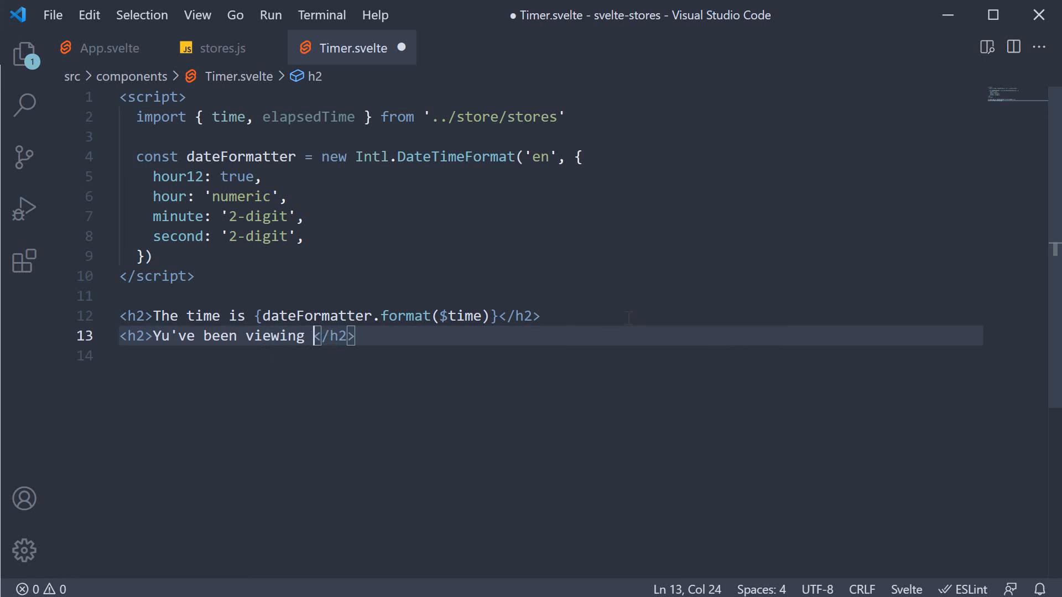
pyautogui.write('this page for')
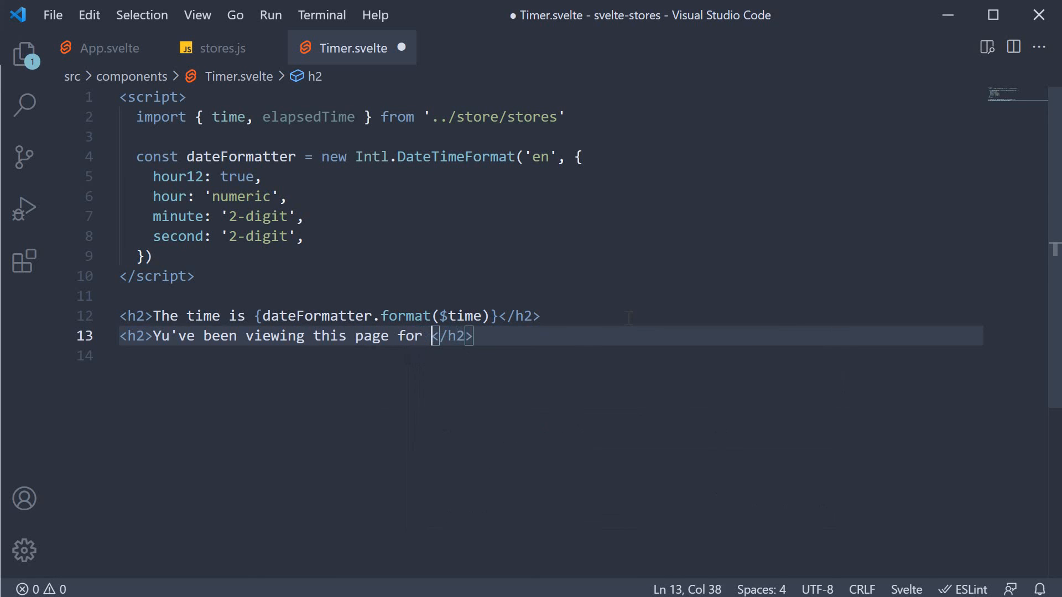
pyautogui.write('{$ela')
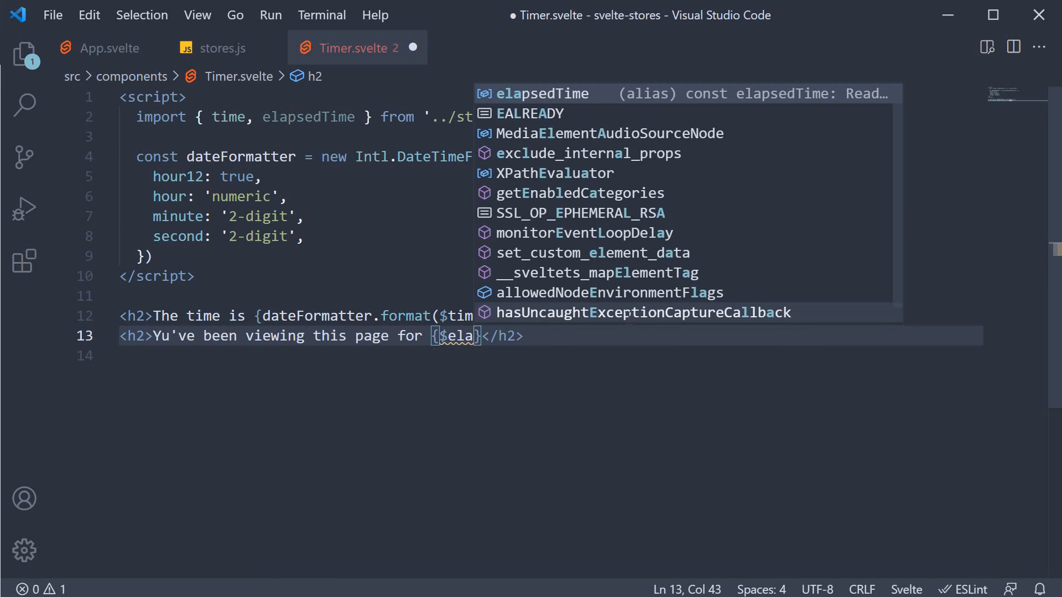